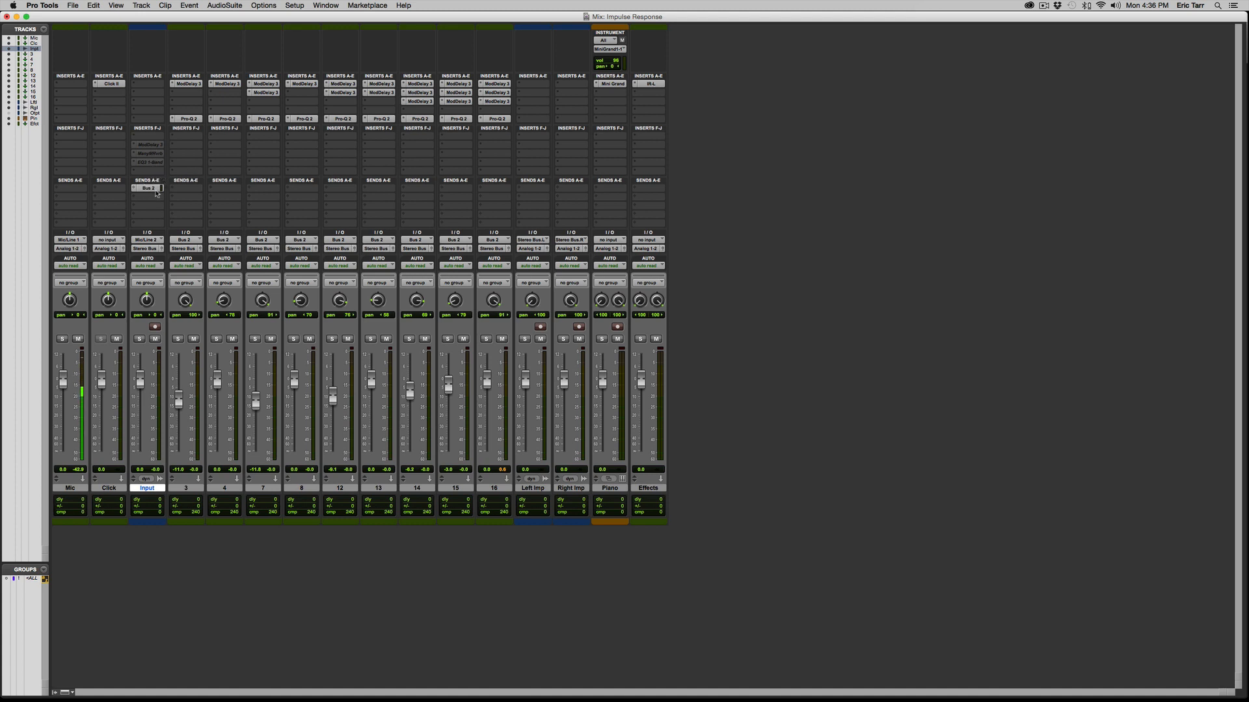
mouse_move(147, 187)
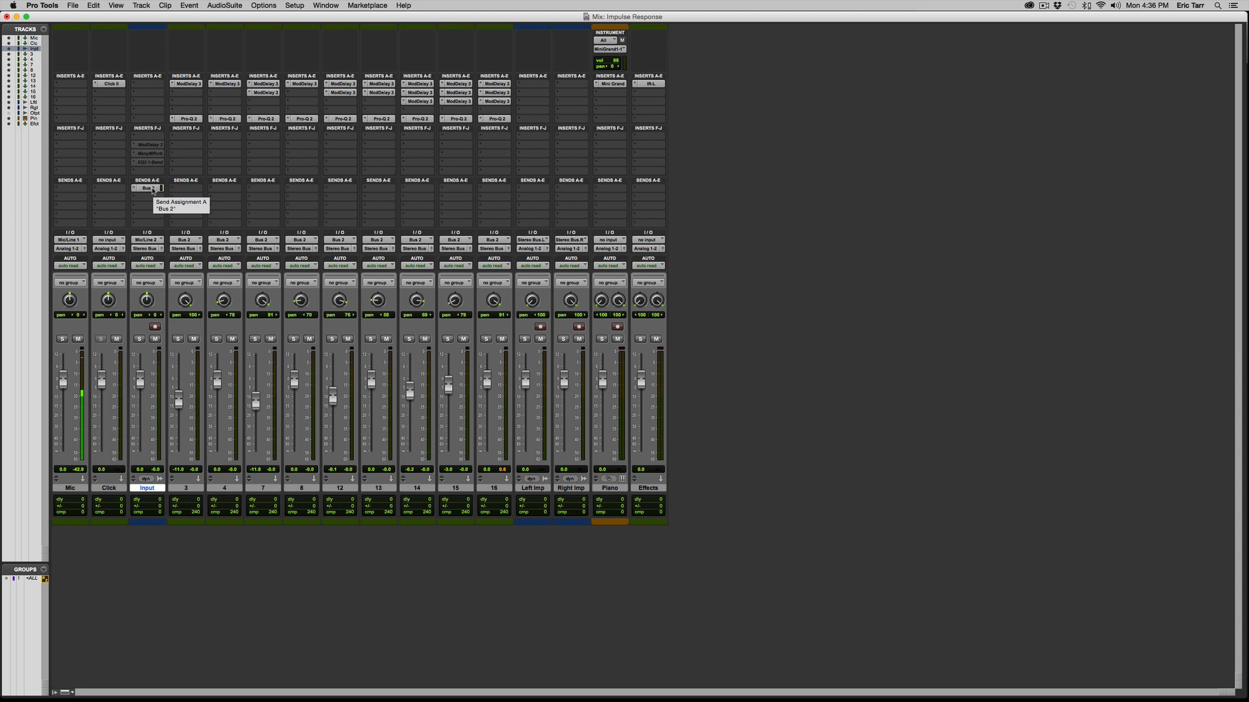
mouse_move(151, 197)
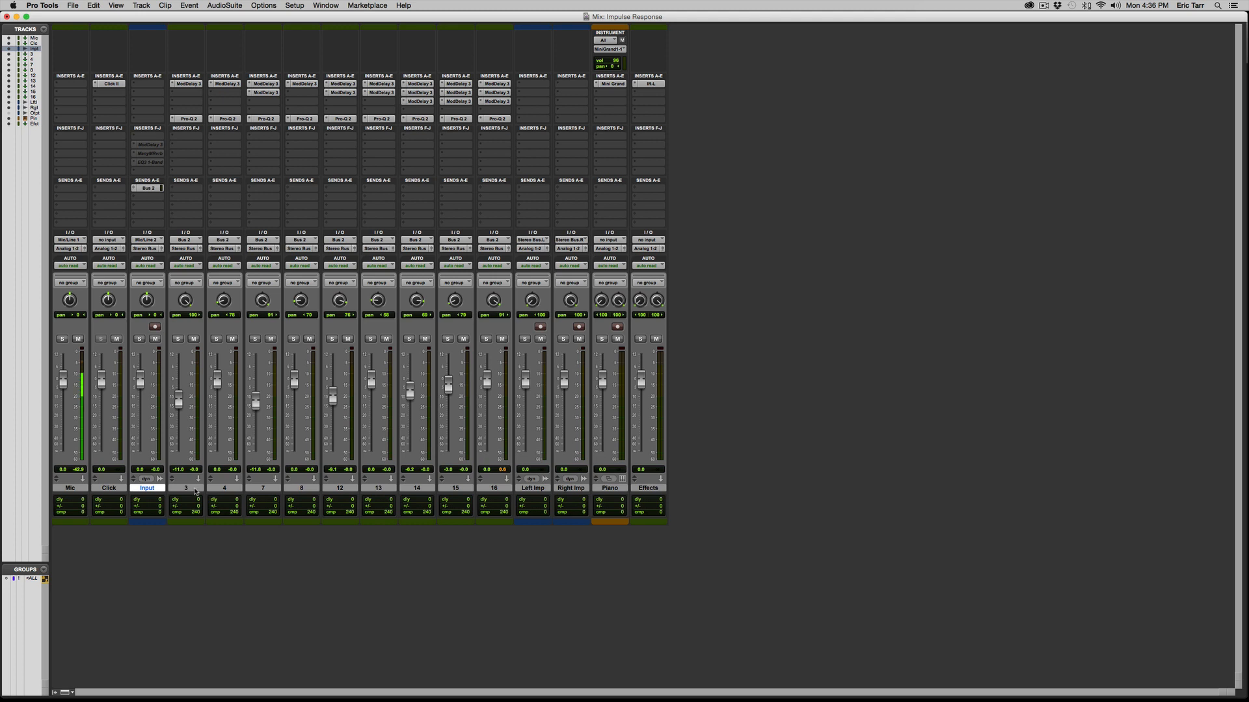
mouse_move(488, 494)
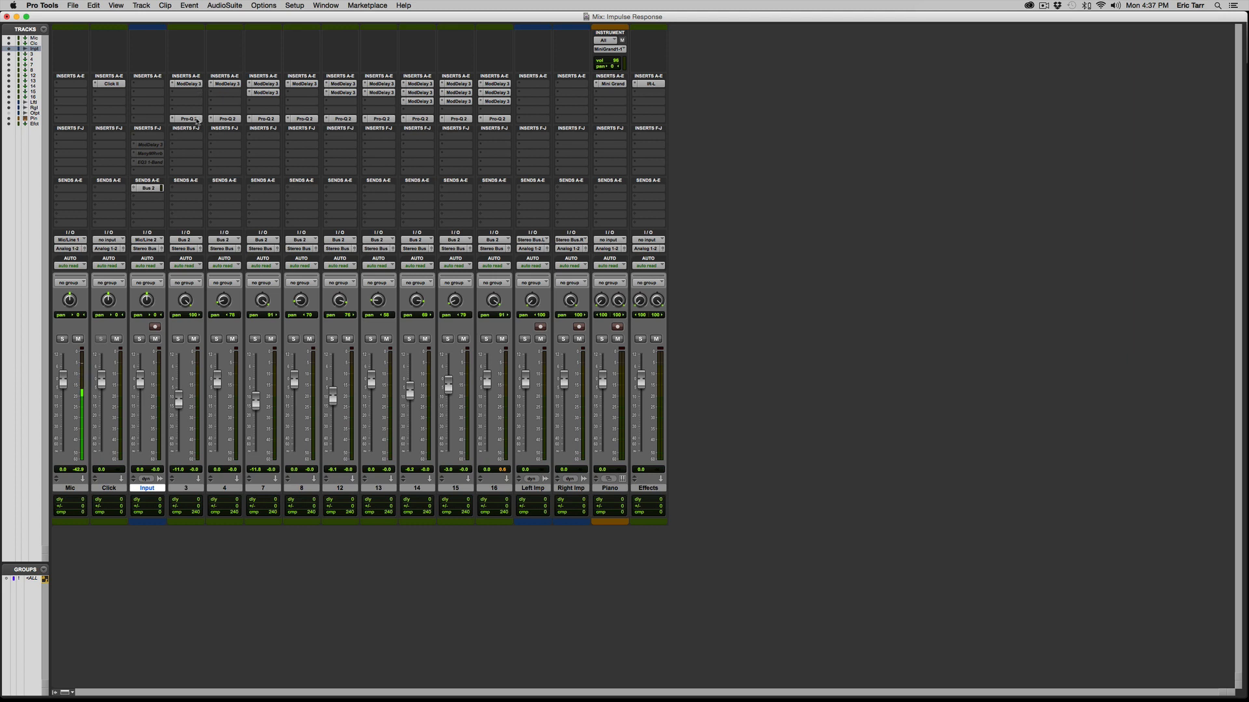
mouse_move(186, 118)
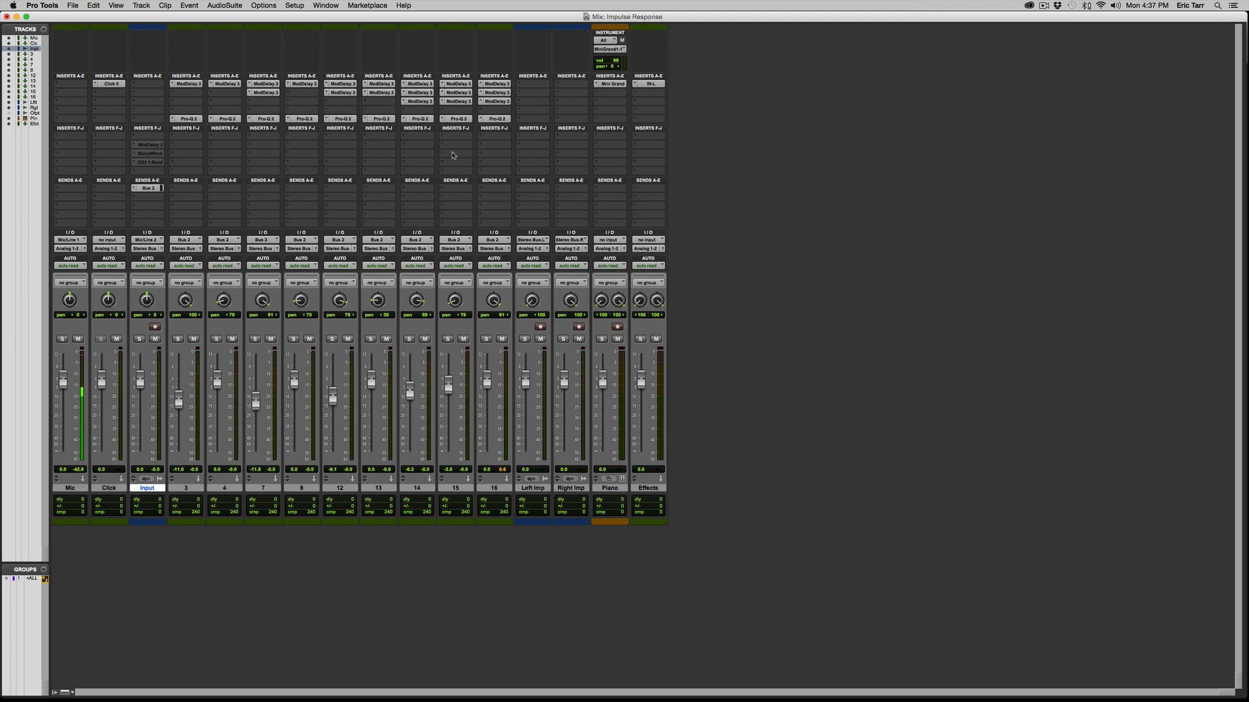
mouse_move(217, 496)
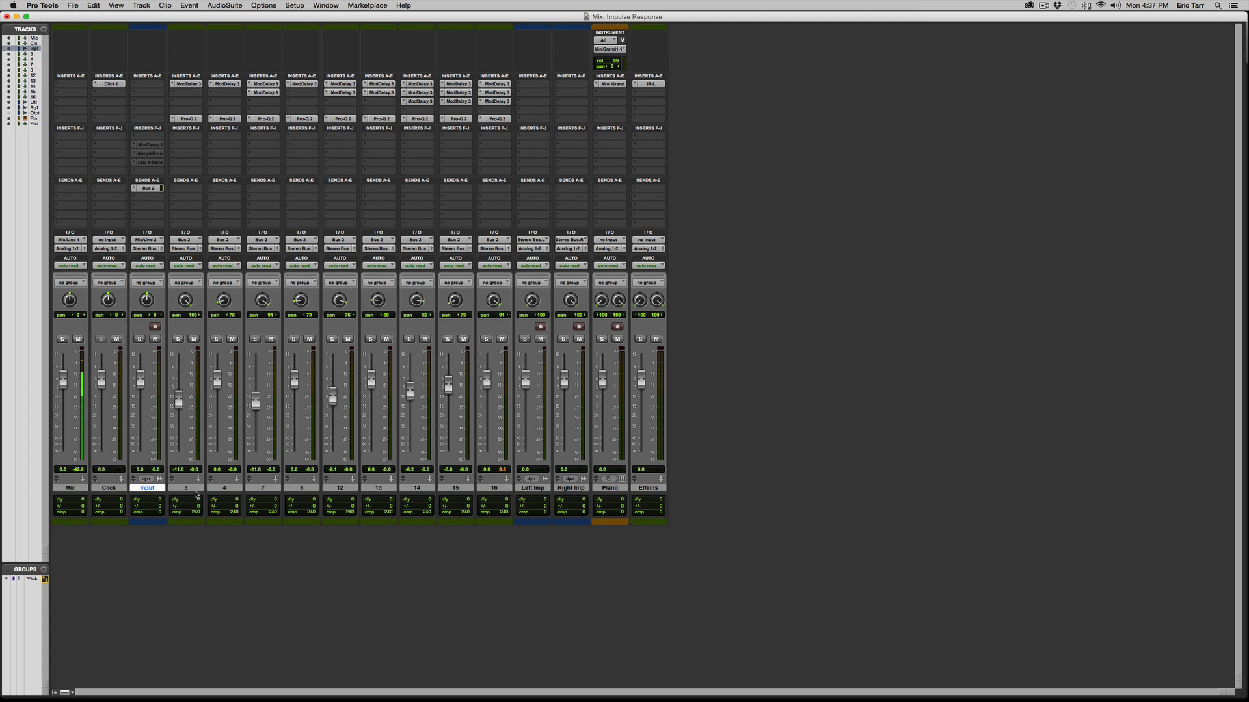
mouse_move(159, 488)
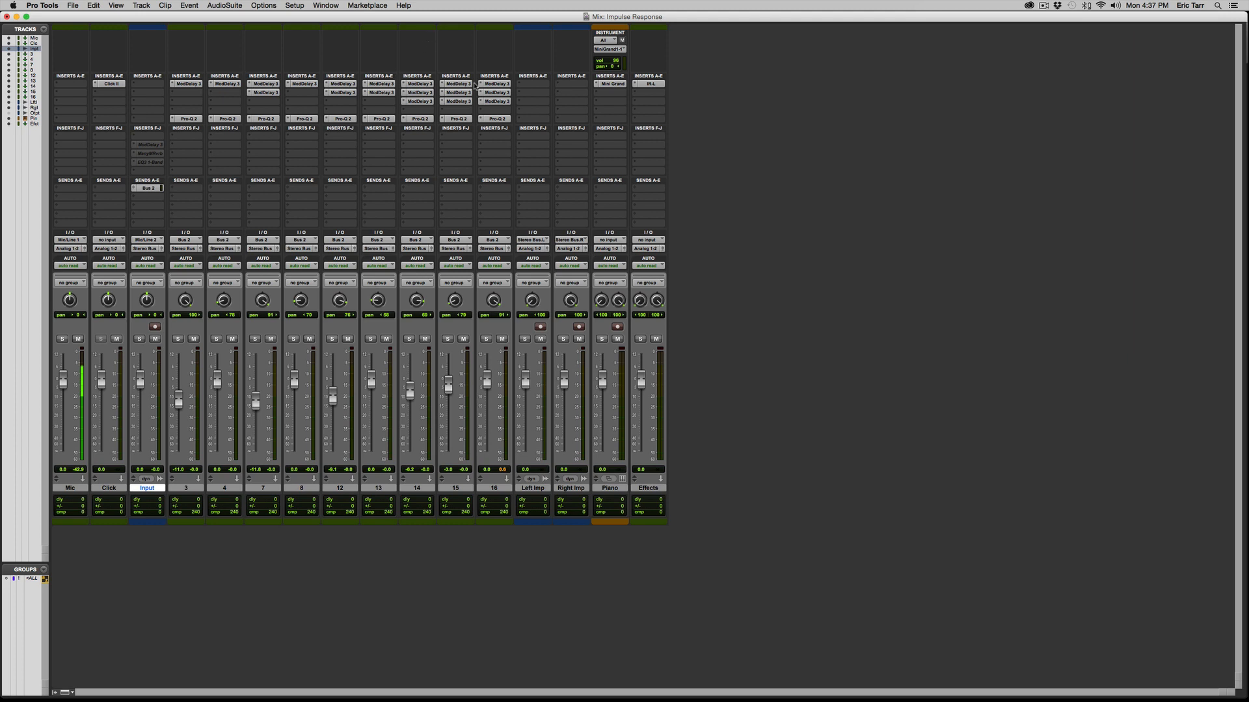
mouse_move(332, 150)
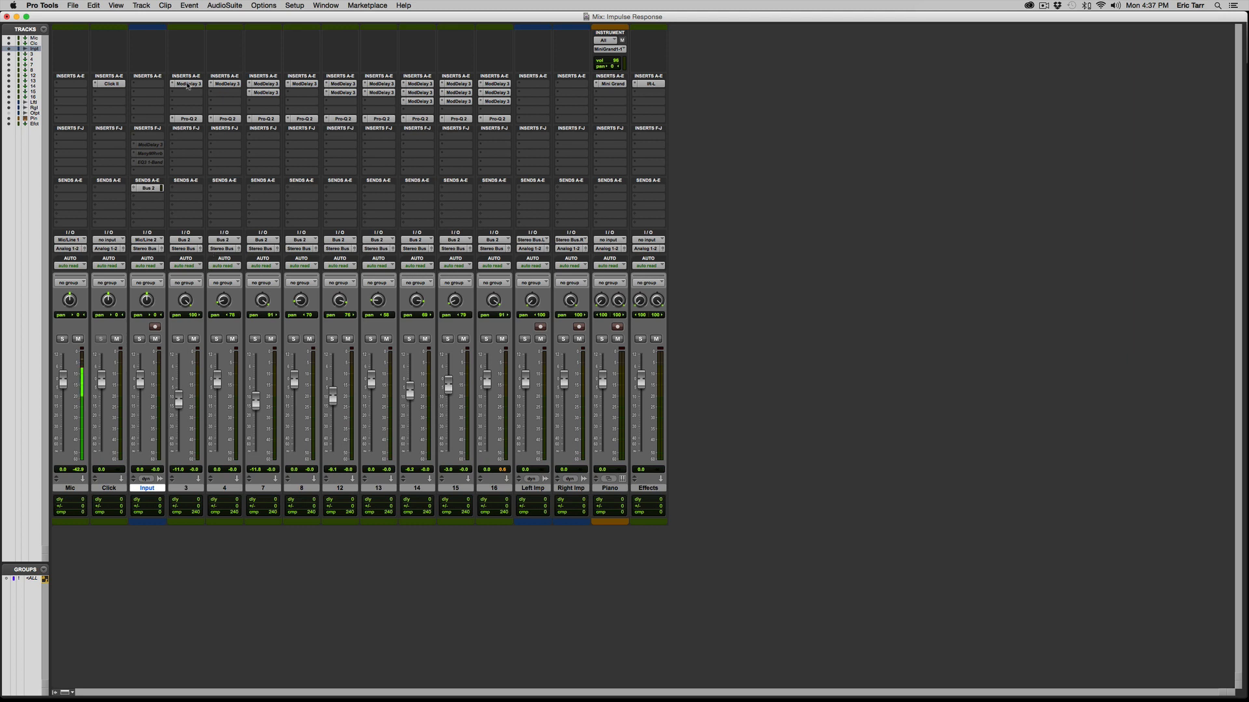
Step: Review the Mod Delay III and Pro-Q 2 settings on track 3
click(188, 83)
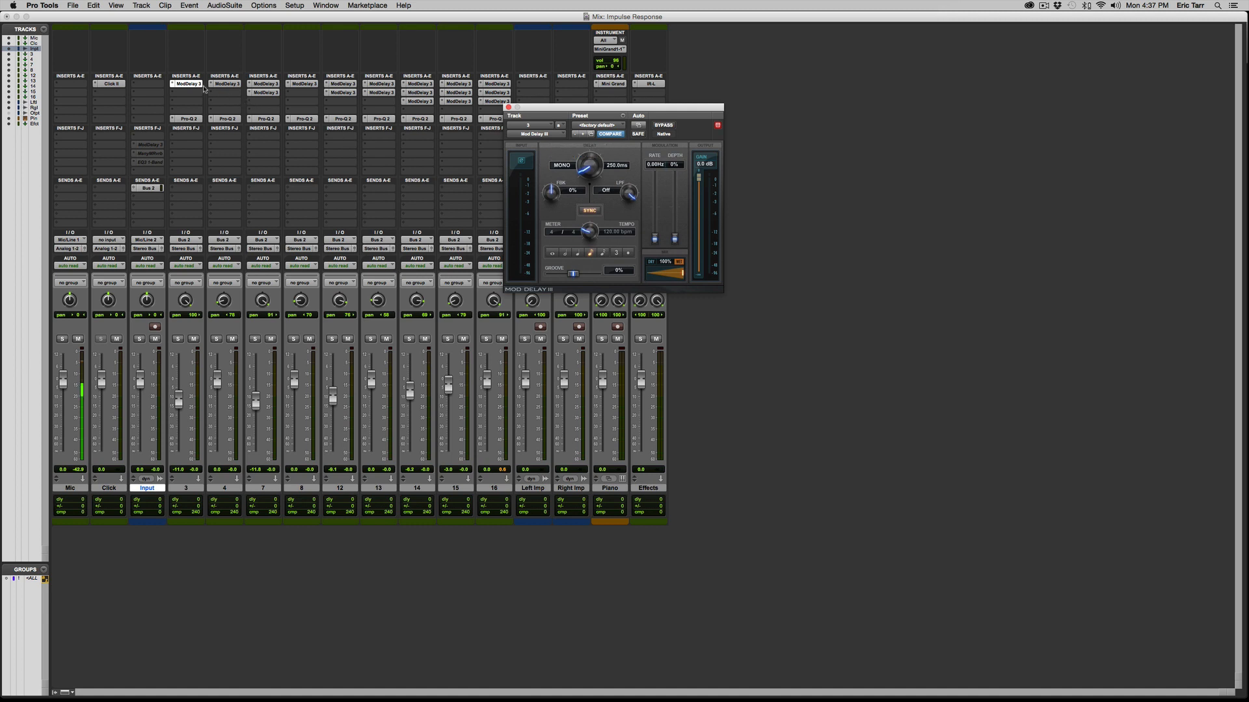
click(185, 119)
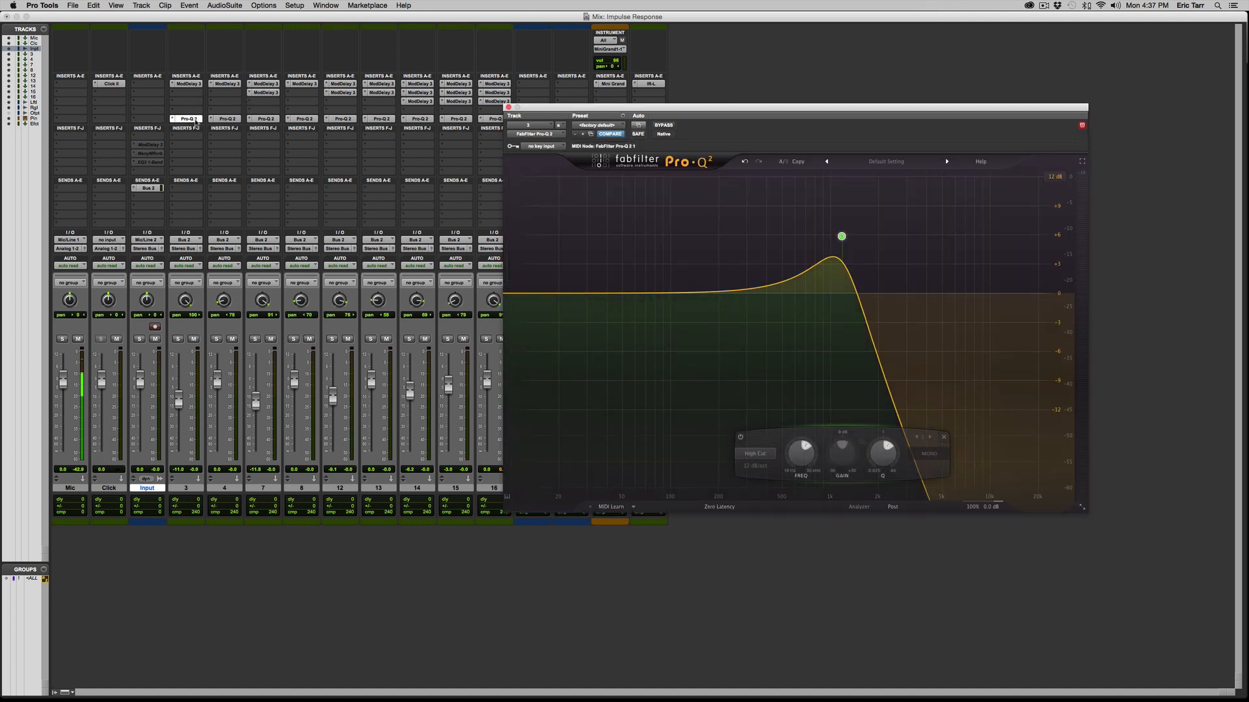
drag(842, 236, 842, 236)
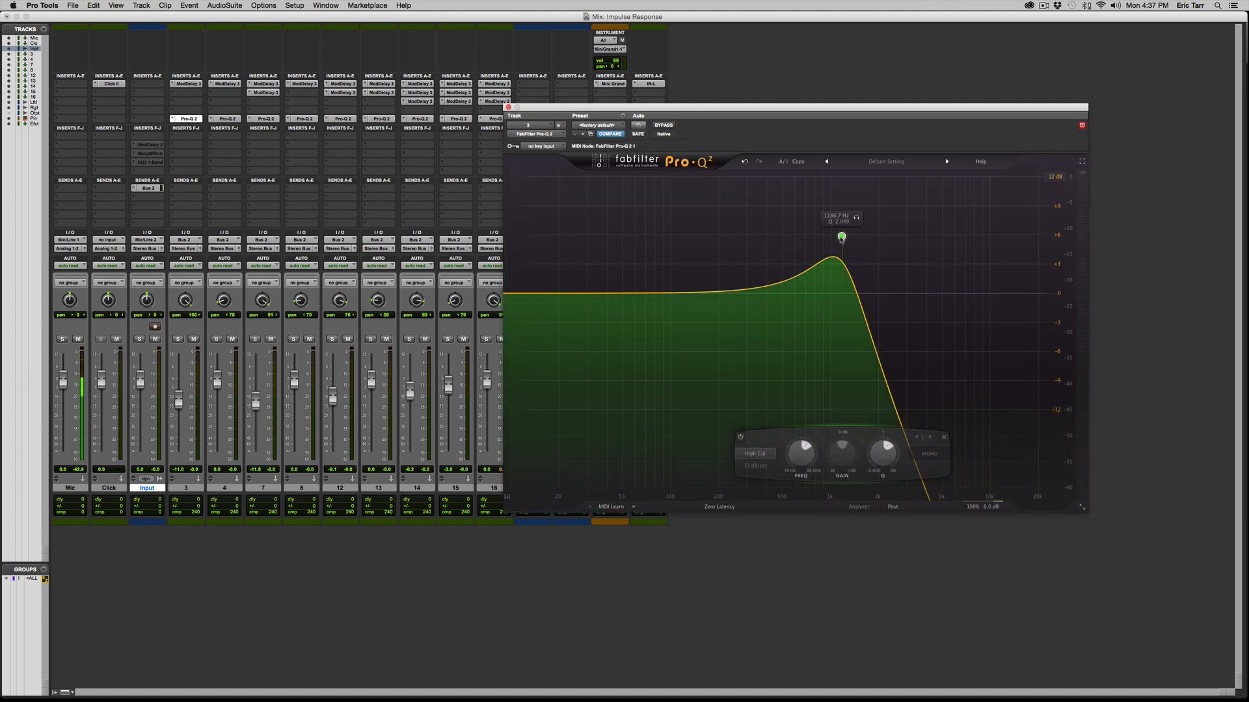
drag(841, 237, 842, 237)
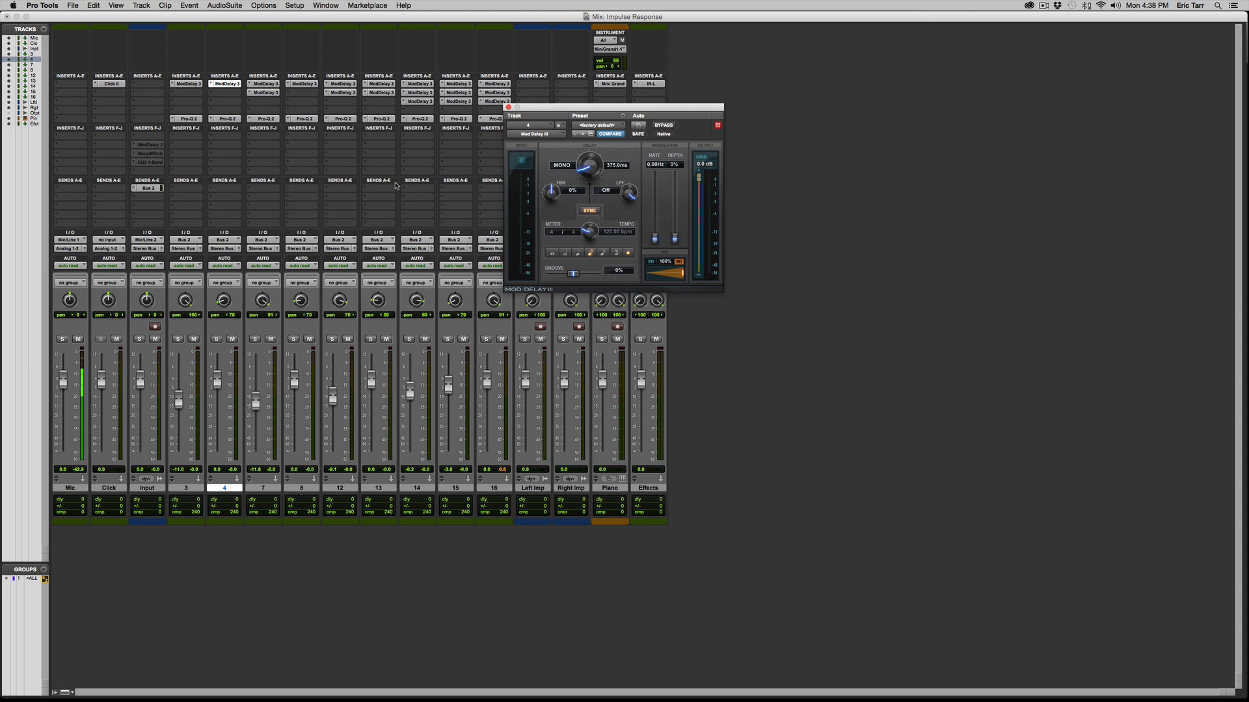
Step: Review another track's delay, then show track 7's Pro-Q 2 high-cut curve
click(223, 118)
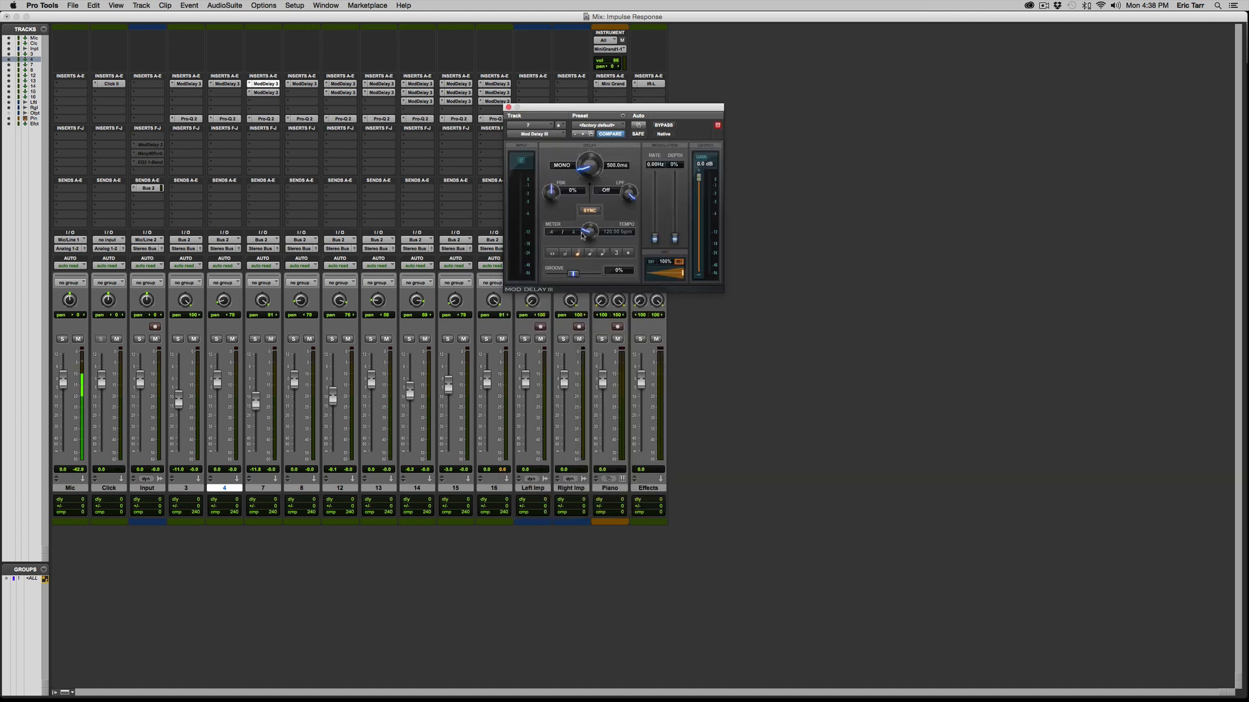
mouse_move(265, 494)
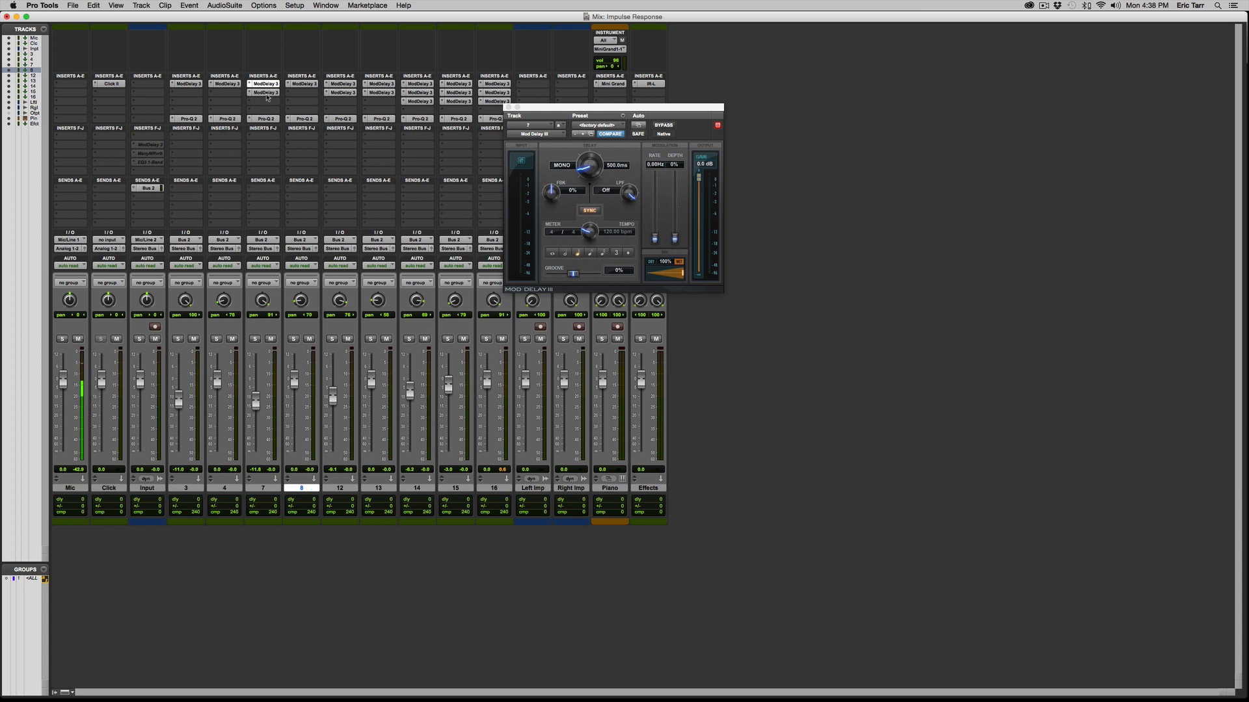
drag(588, 168, 588, 159)
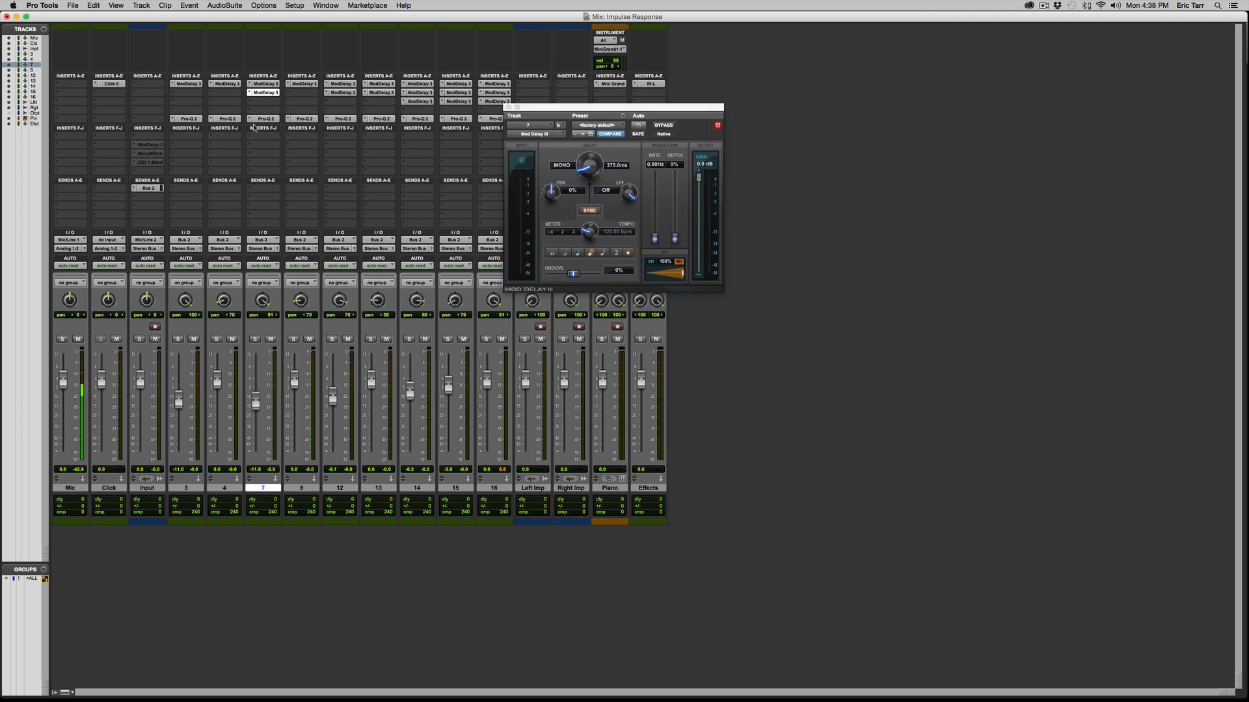
click(265, 119)
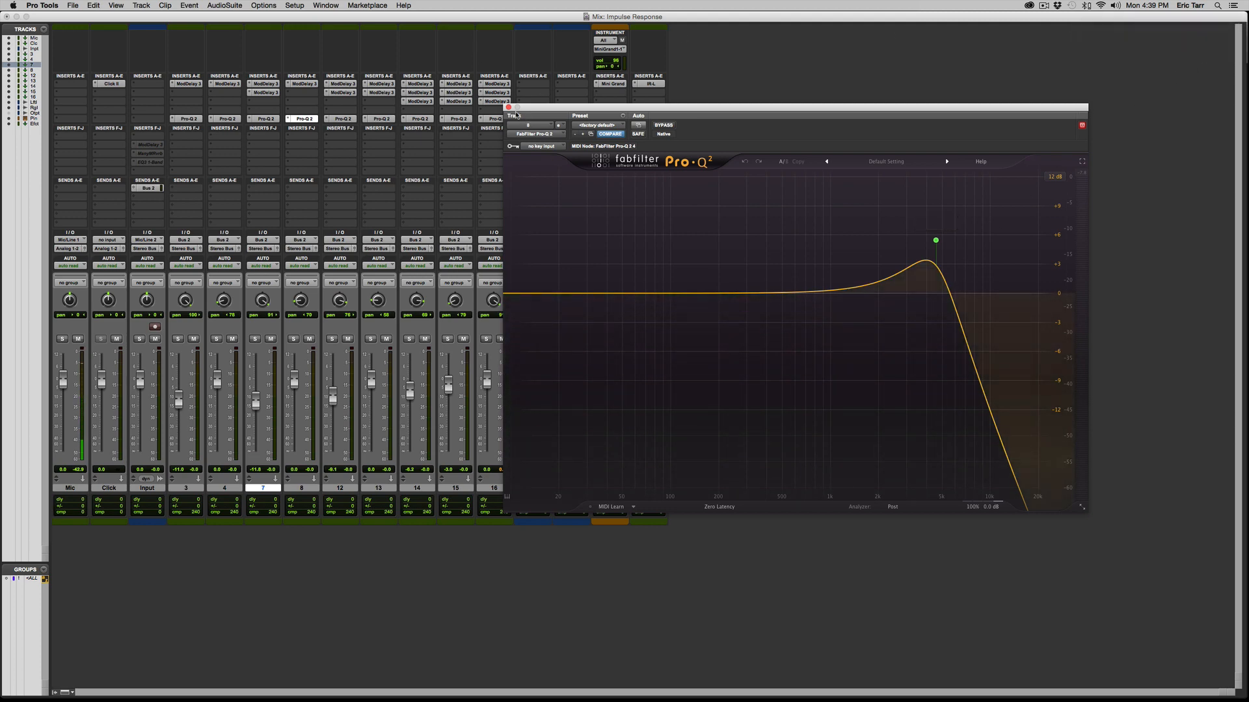
Step: Review track 12's band-pass Pro-Q 2 and the Mod Delay III delays on tracks 13 and 14
click(509, 108)
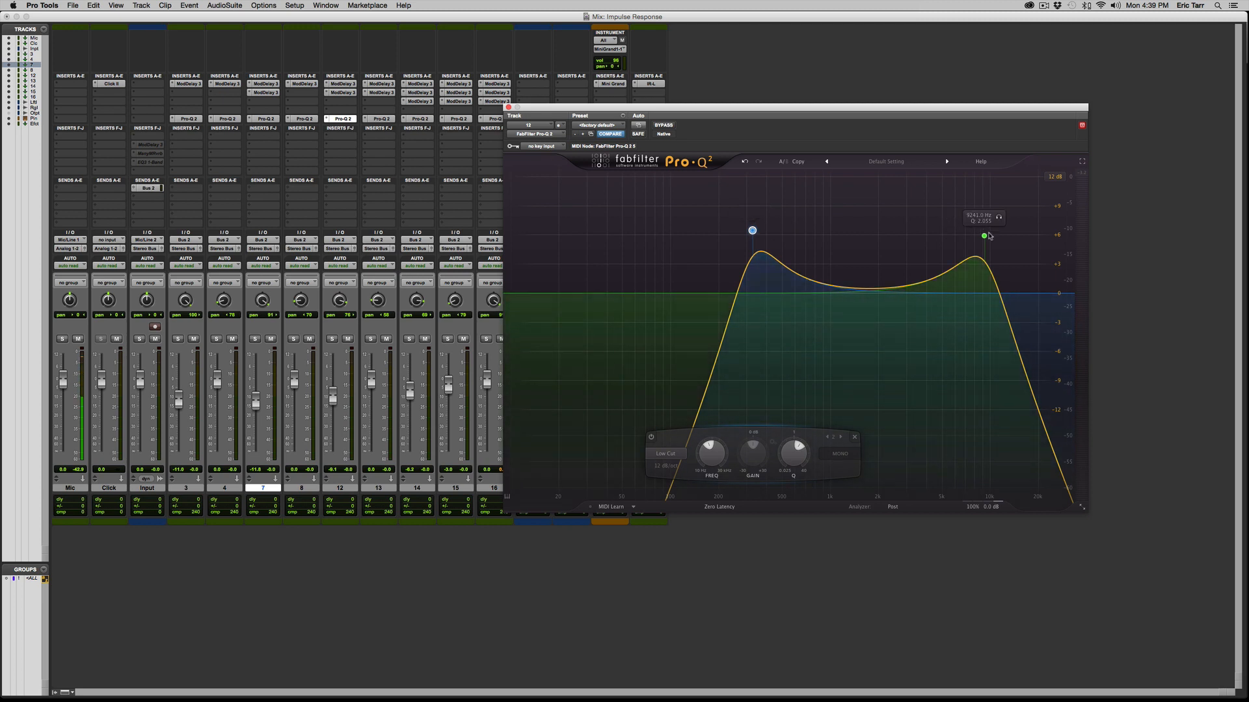
click(379, 92)
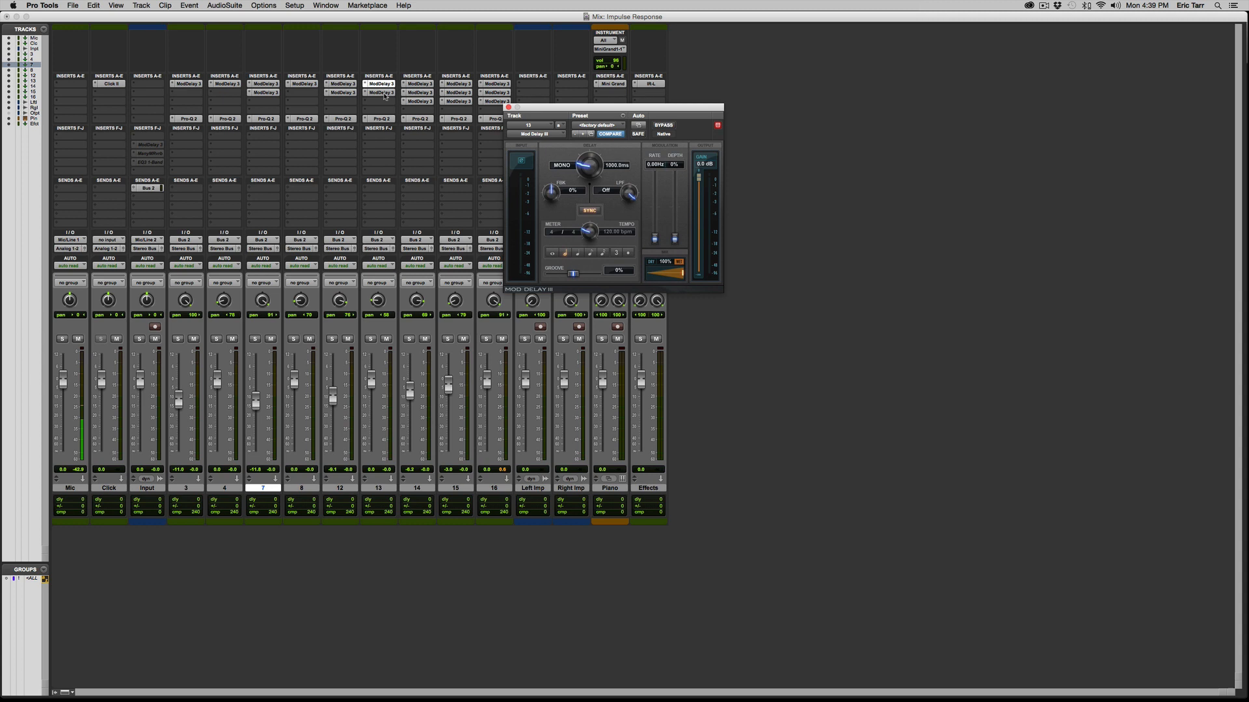
drag(586, 165, 585, 180)
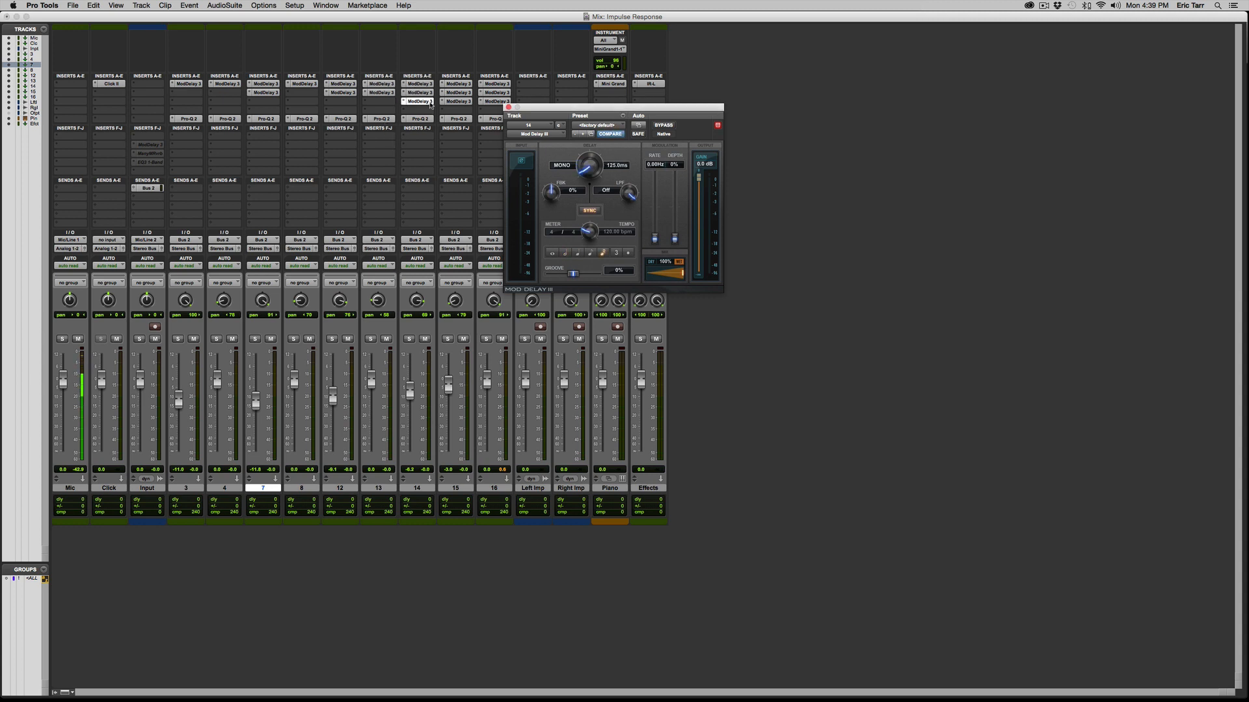
drag(588, 165, 588, 151)
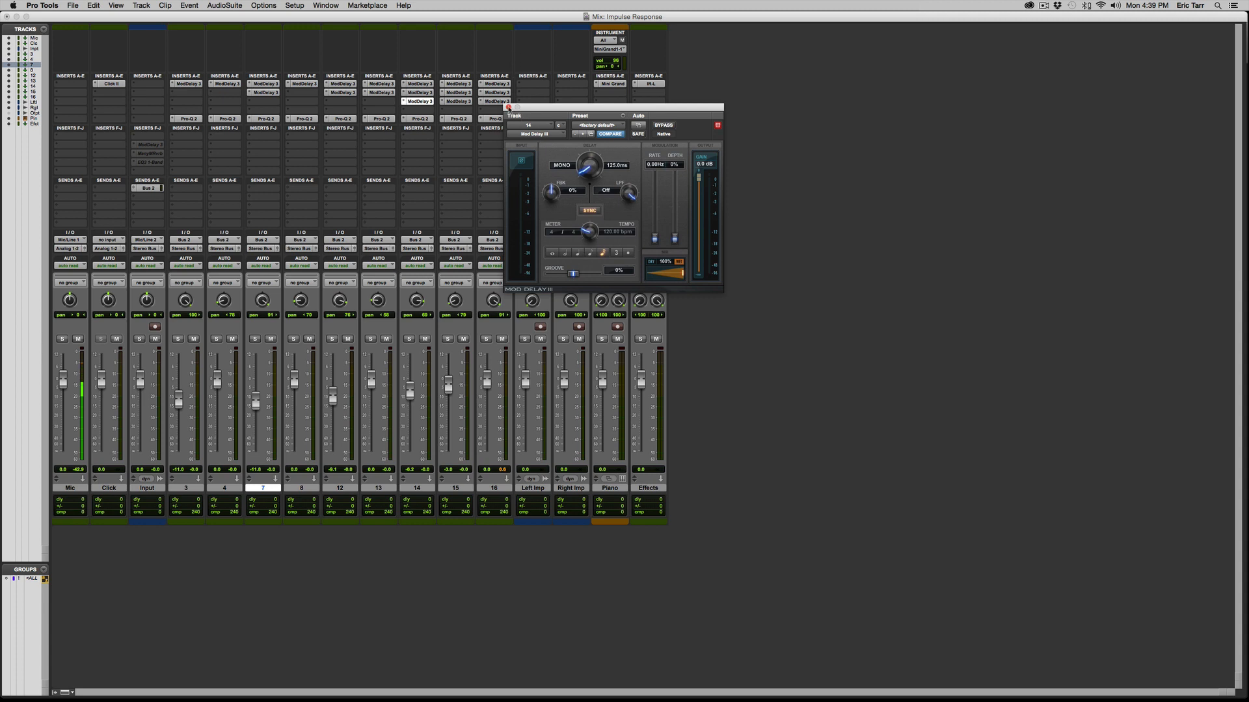
click(506, 108)
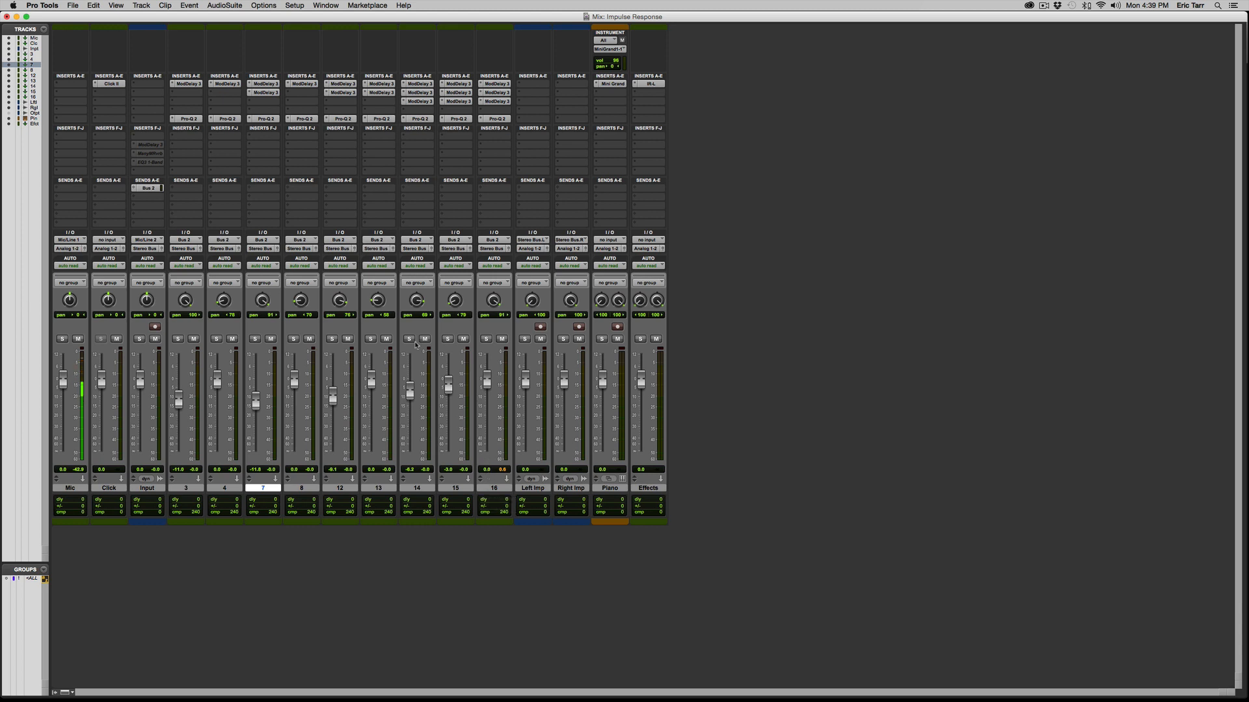
mouse_move(409, 339)
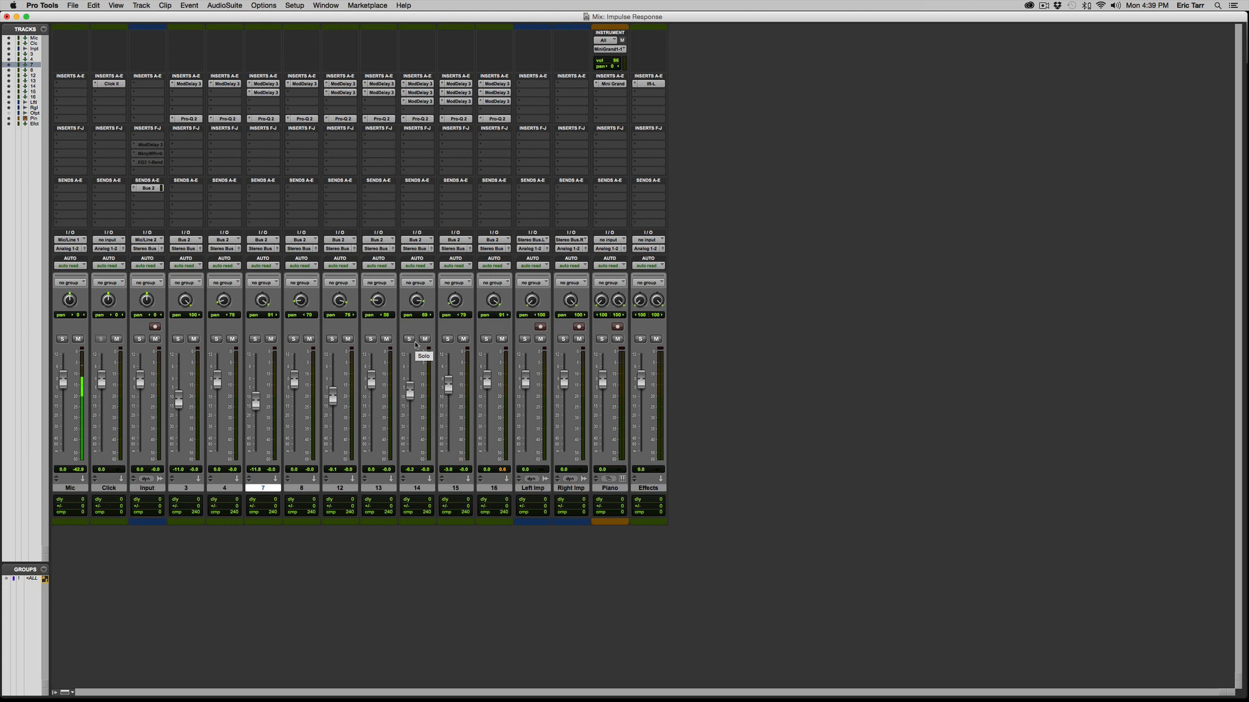
mouse_move(320, 315)
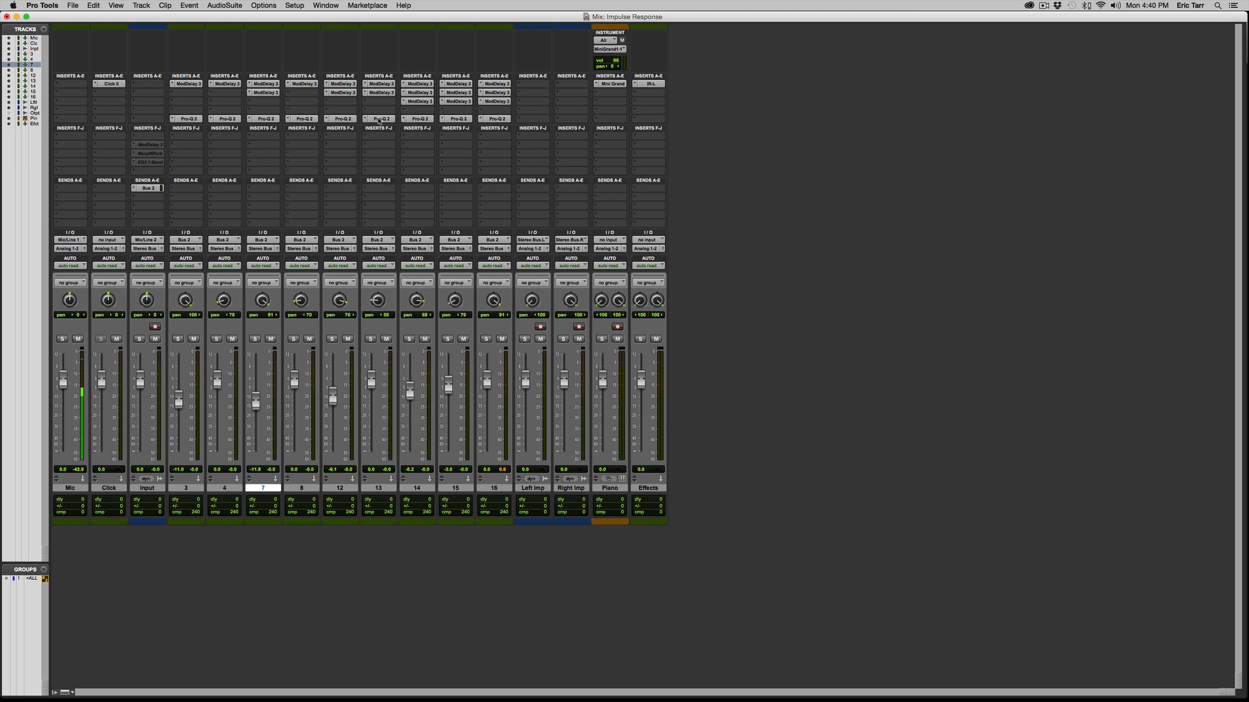
click(379, 118)
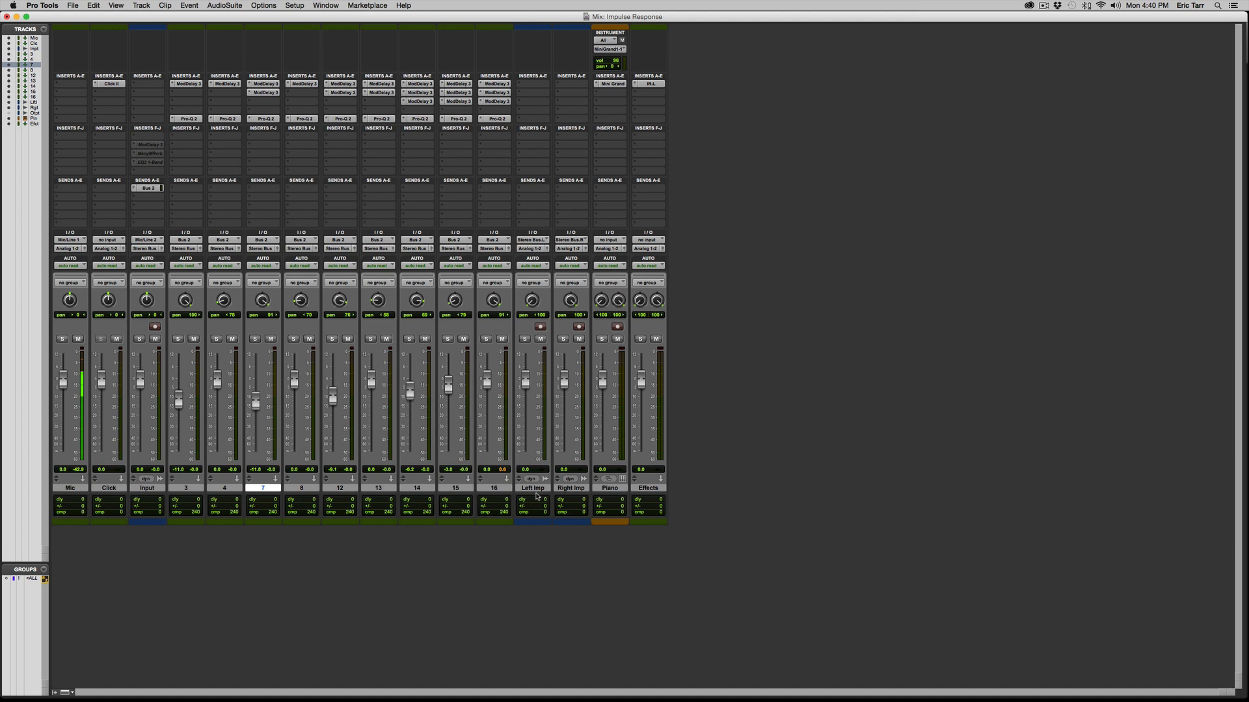
mouse_move(542, 495)
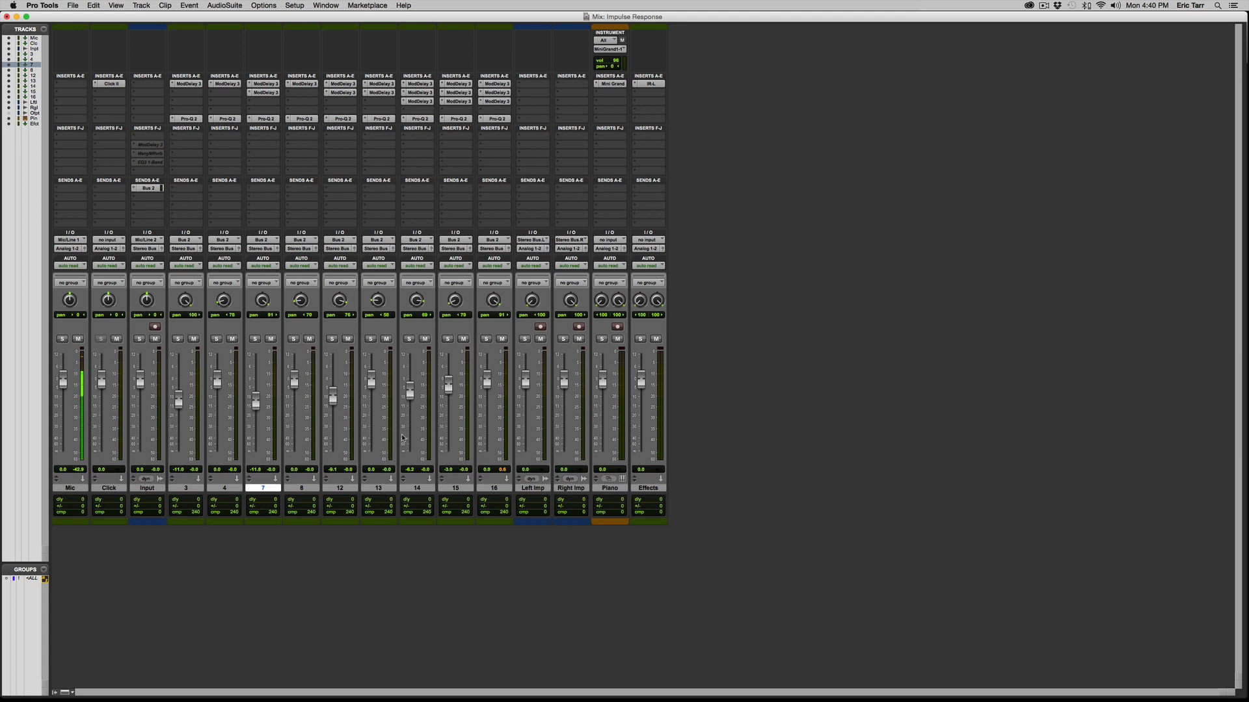
mouse_move(399, 206)
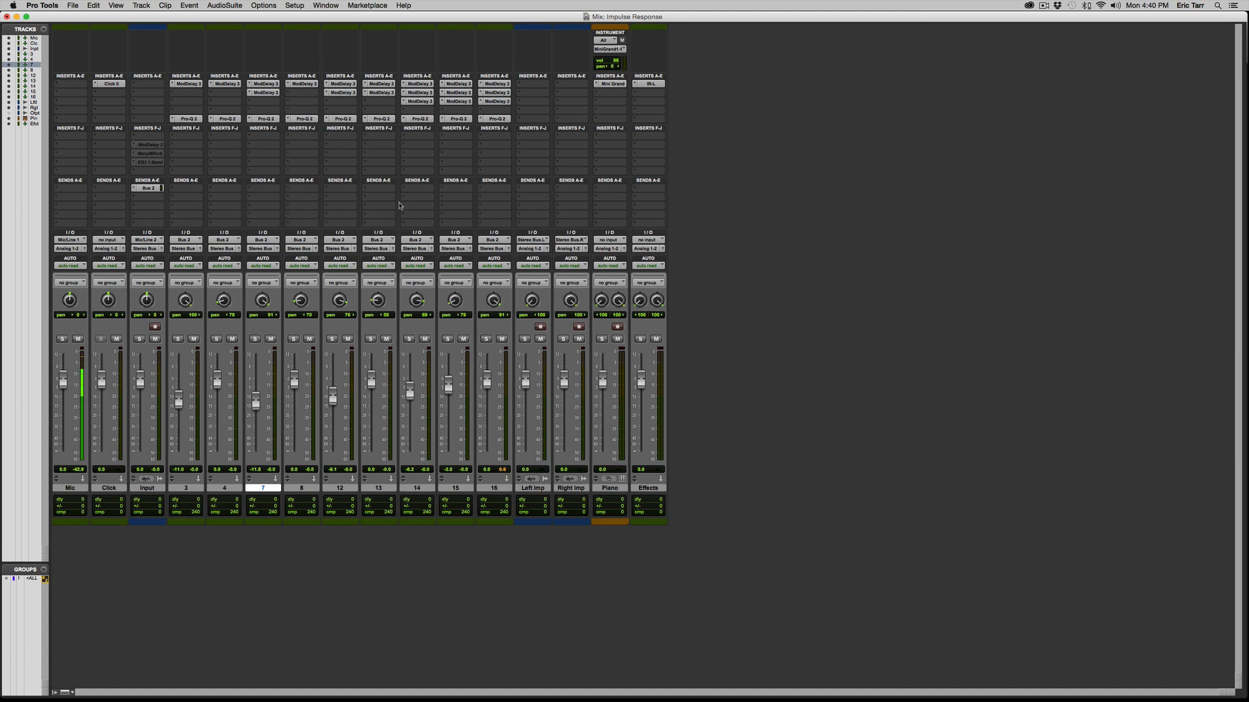
mouse_move(470, 101)
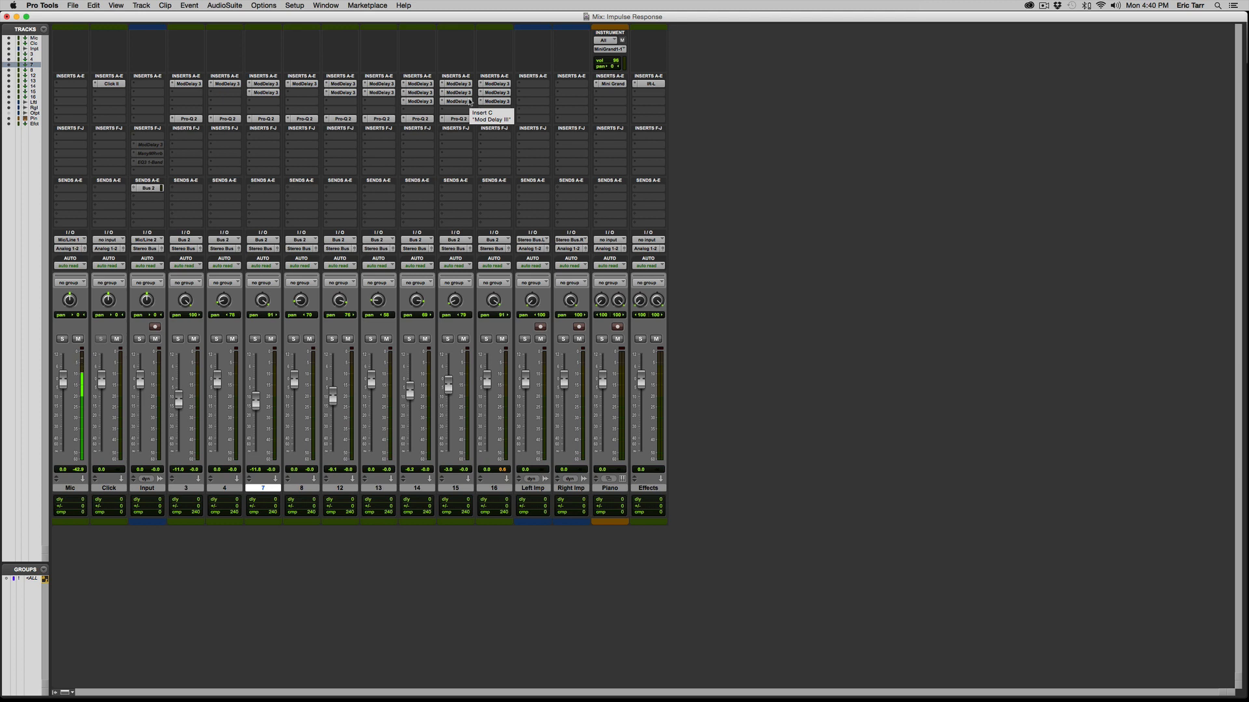
mouse_move(492, 490)
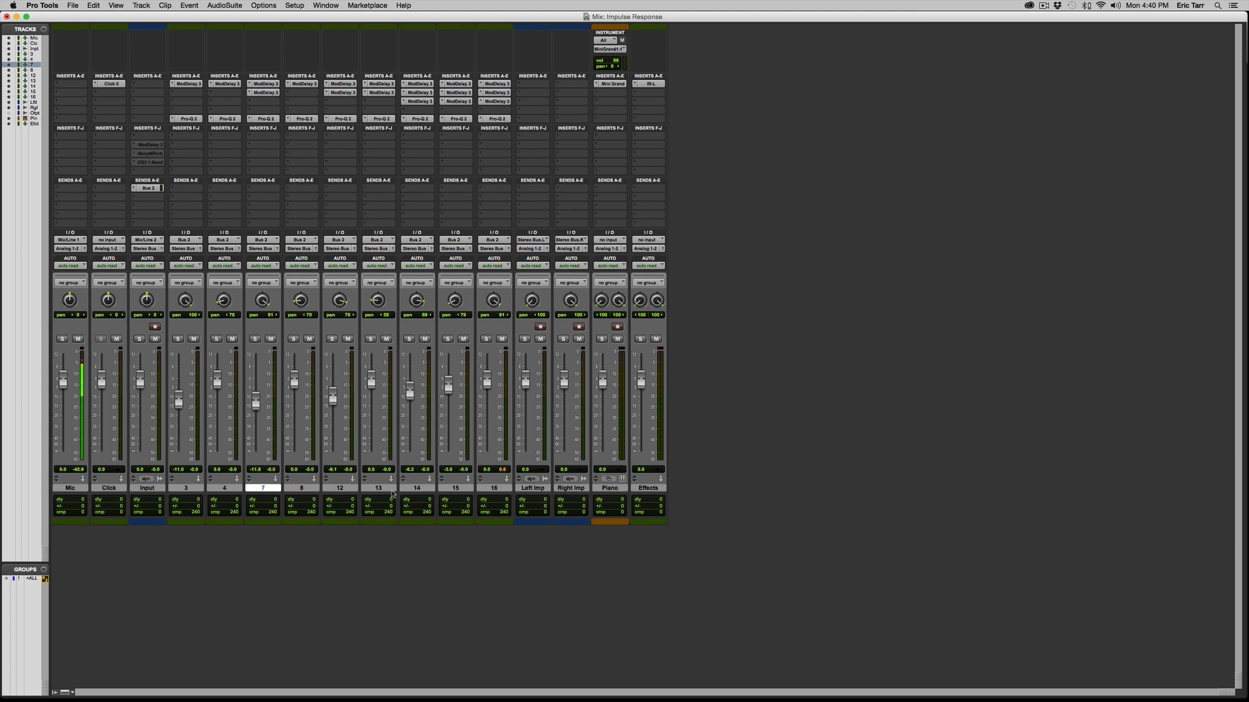
mouse_move(367, 499)
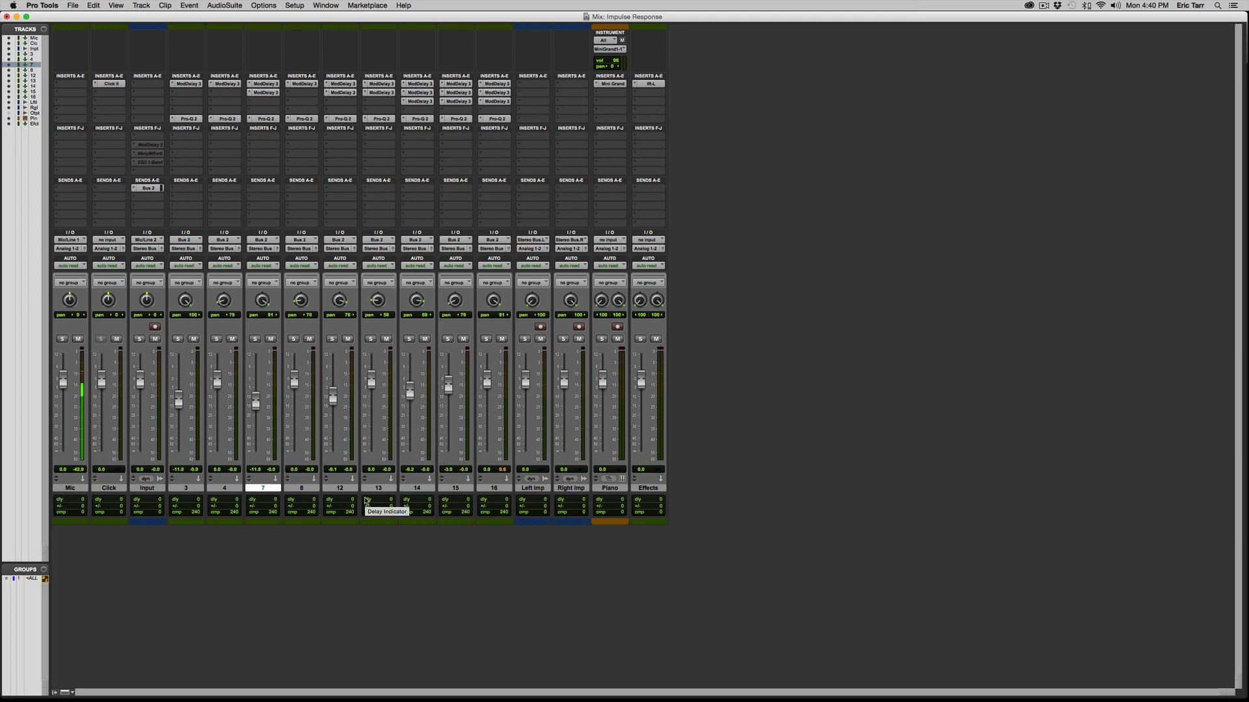
mouse_move(658, 494)
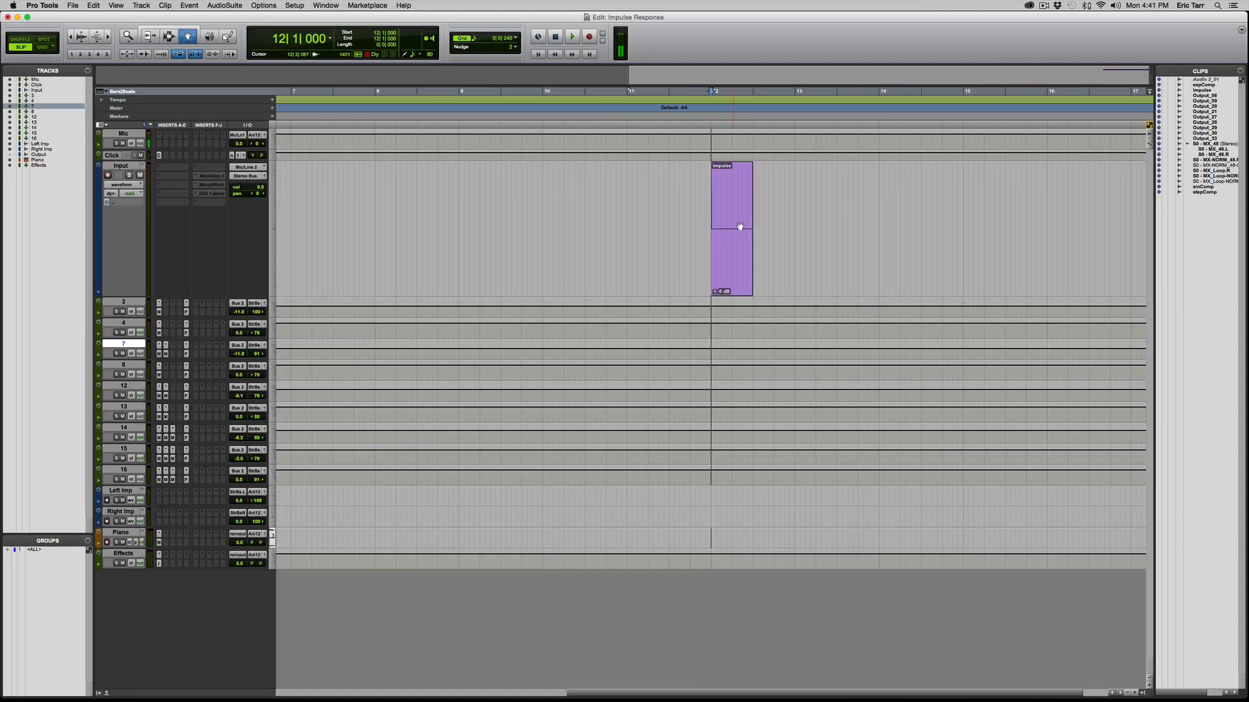
mouse_move(734, 311)
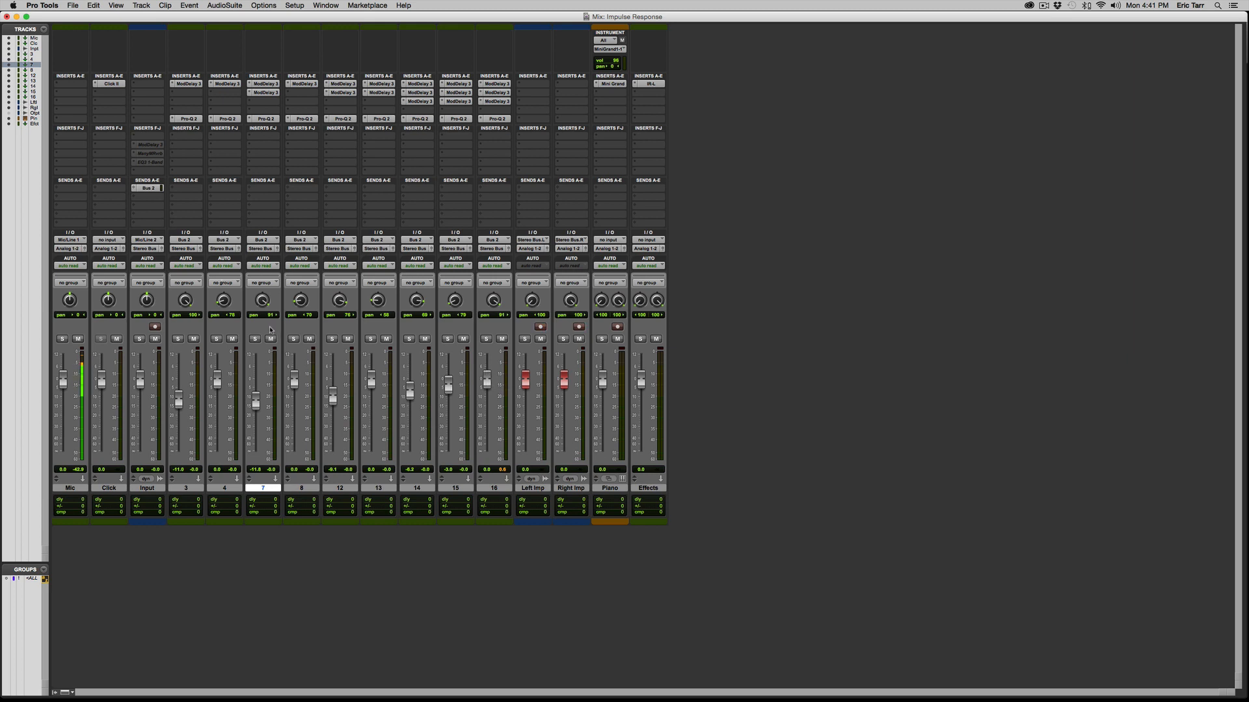
mouse_move(368, 293)
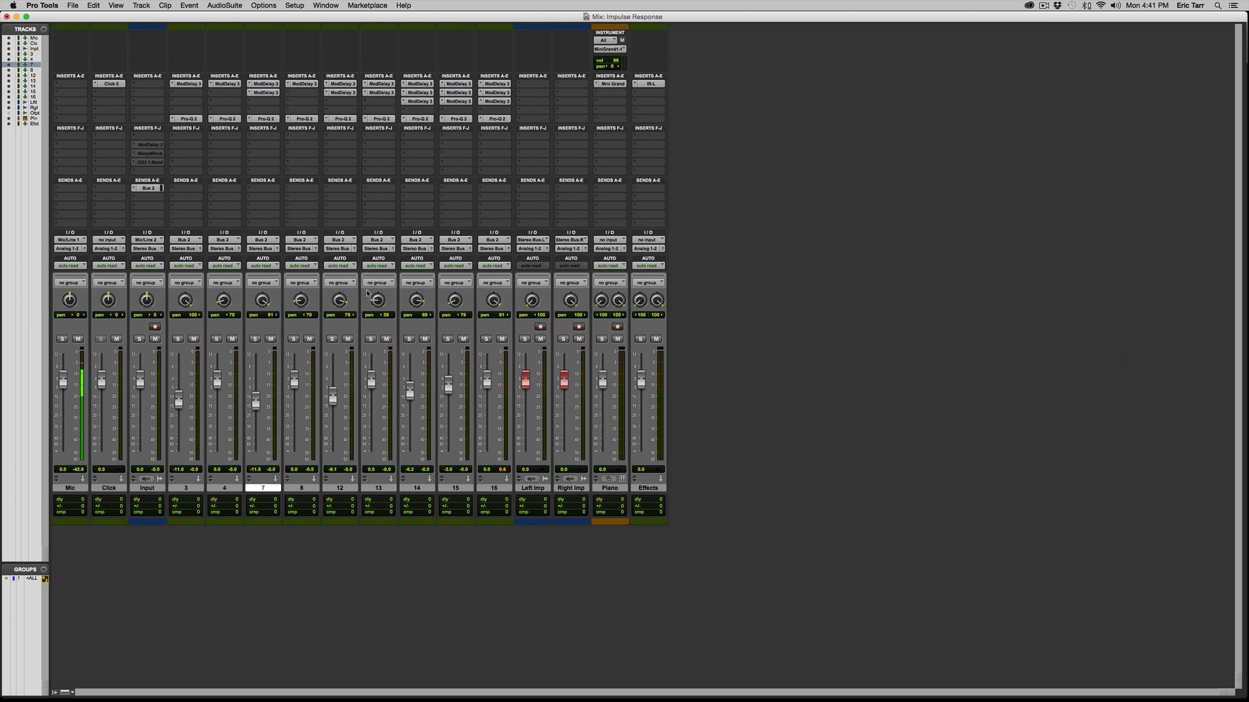
mouse_move(427, 273)
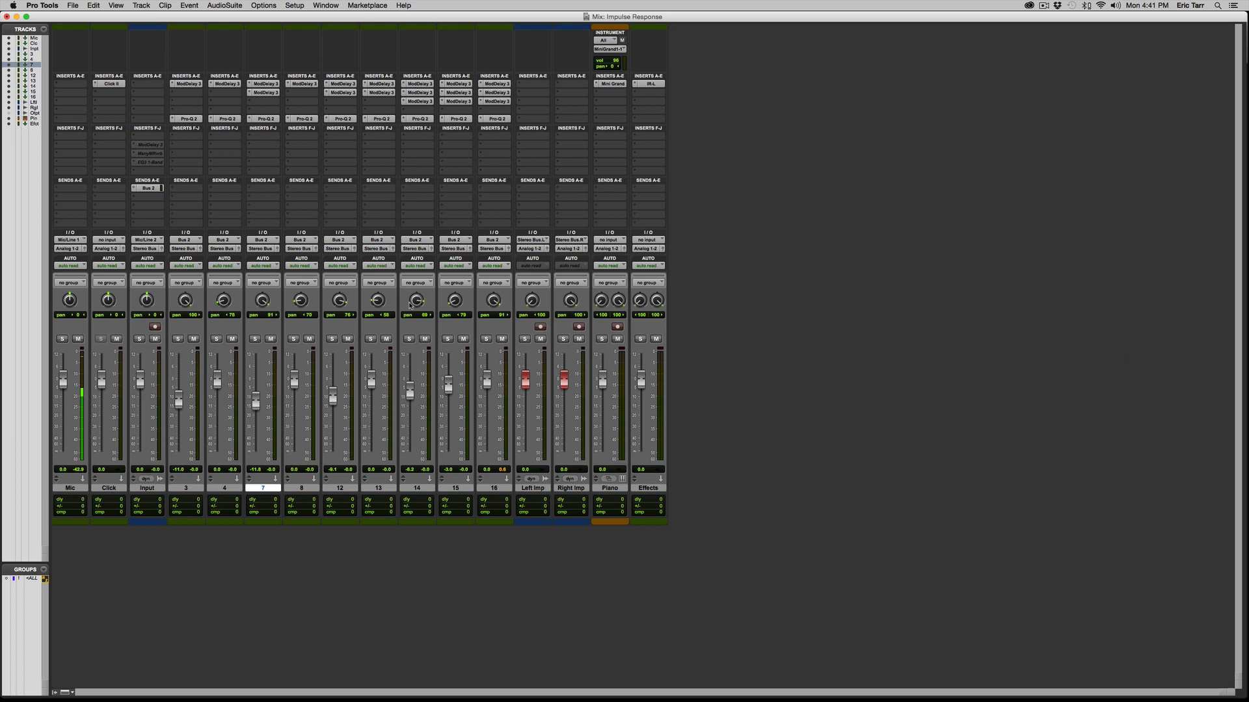
mouse_move(415, 300)
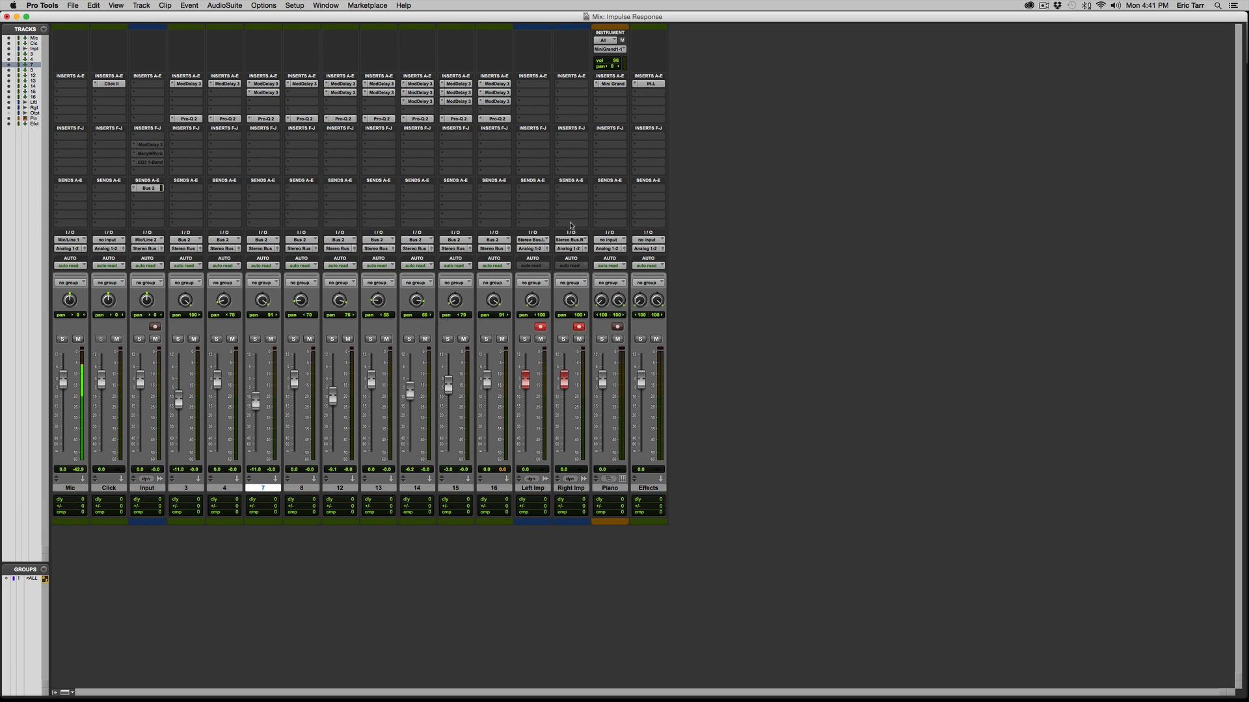
mouse_move(530, 235)
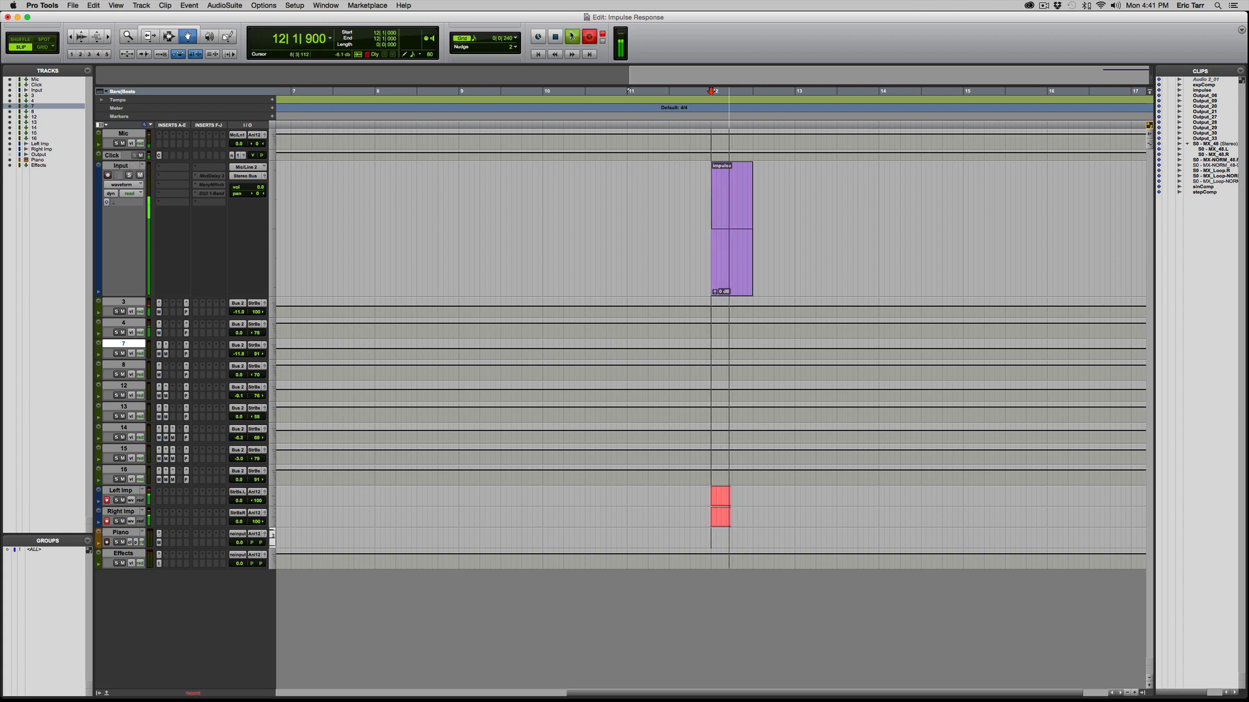
Step: Stop recording the impulse response on the Left Imp and Right Imp tracks
click(571, 36)
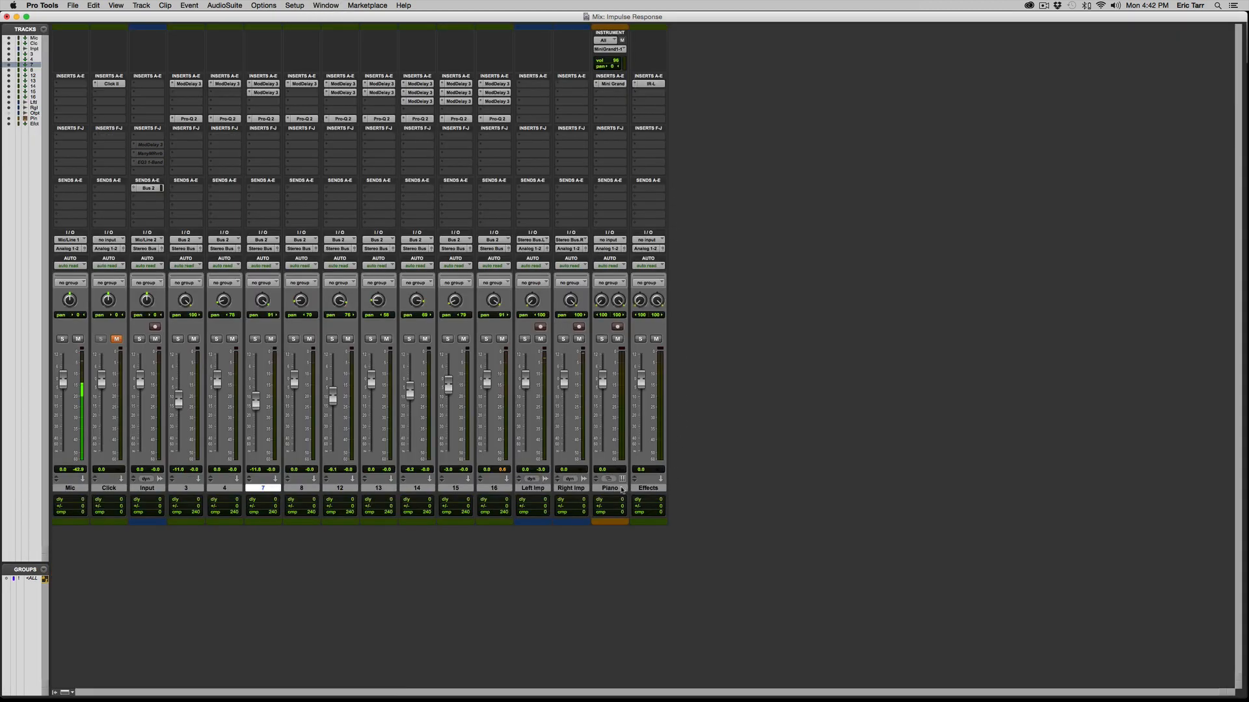
Step: Send the Piano track on a new bus feeding the Effects aux input, then return to the Edit window
click(608, 488)
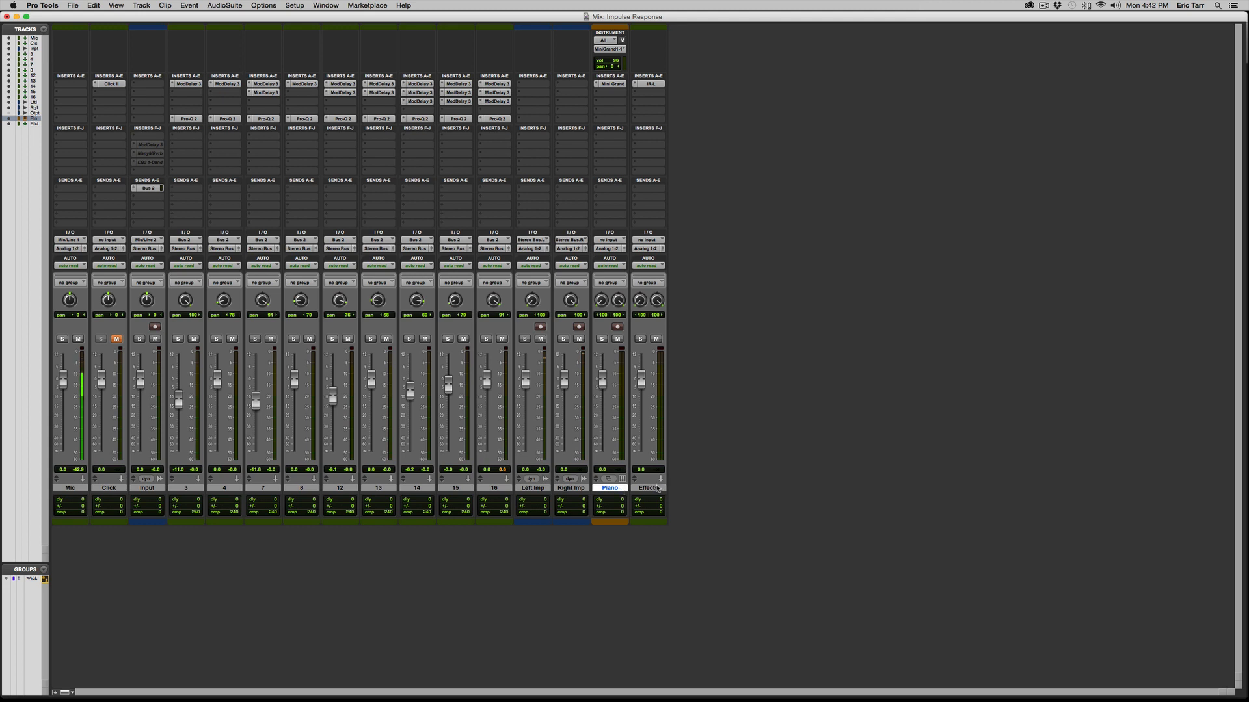
mouse_move(576, 184)
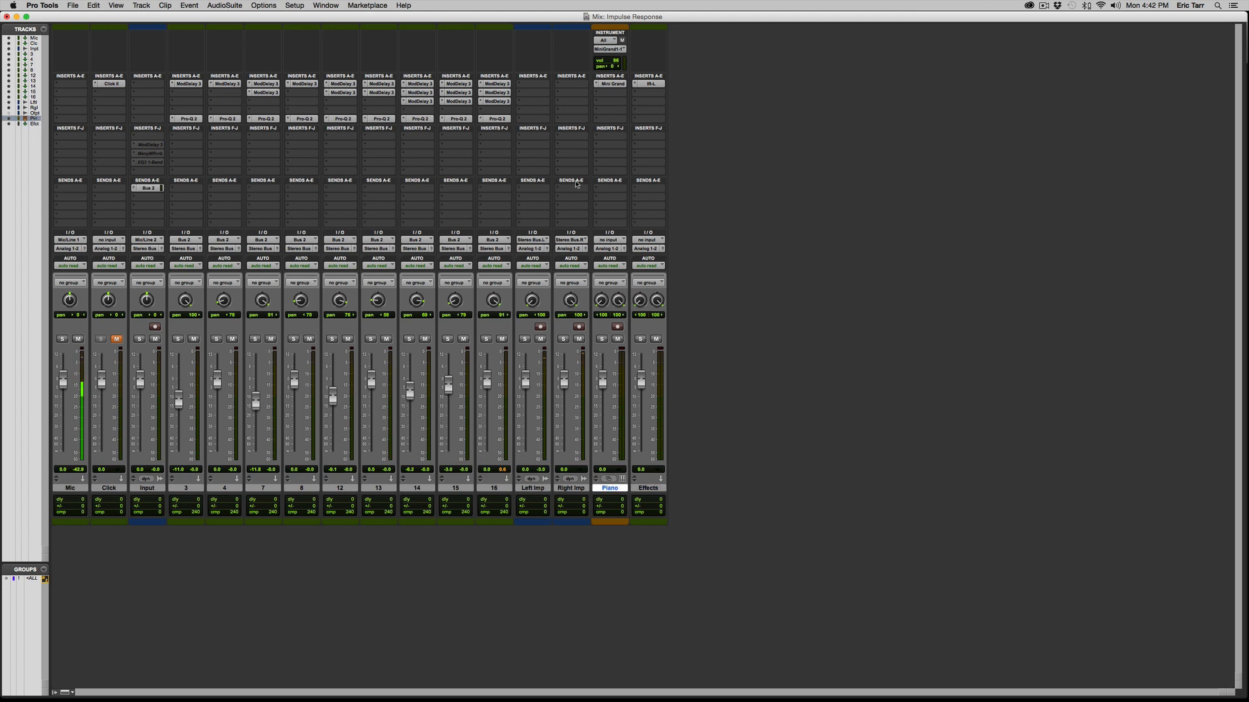
click(147, 187)
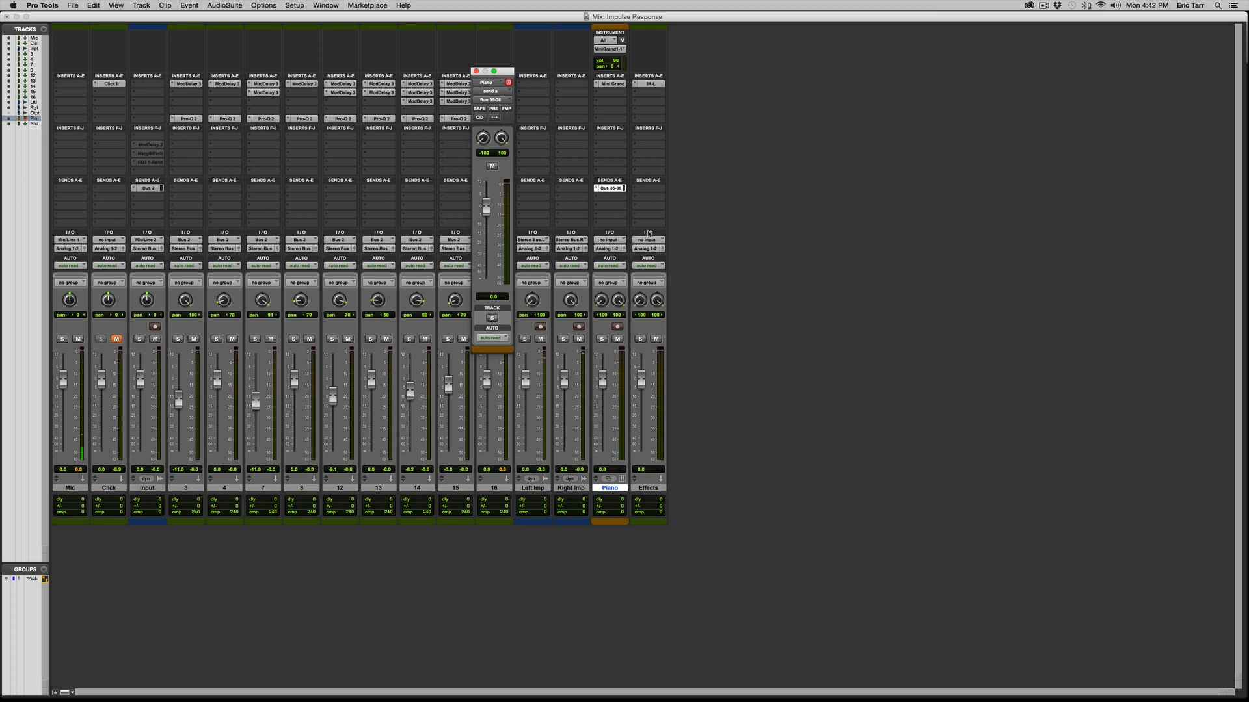
click(645, 239)
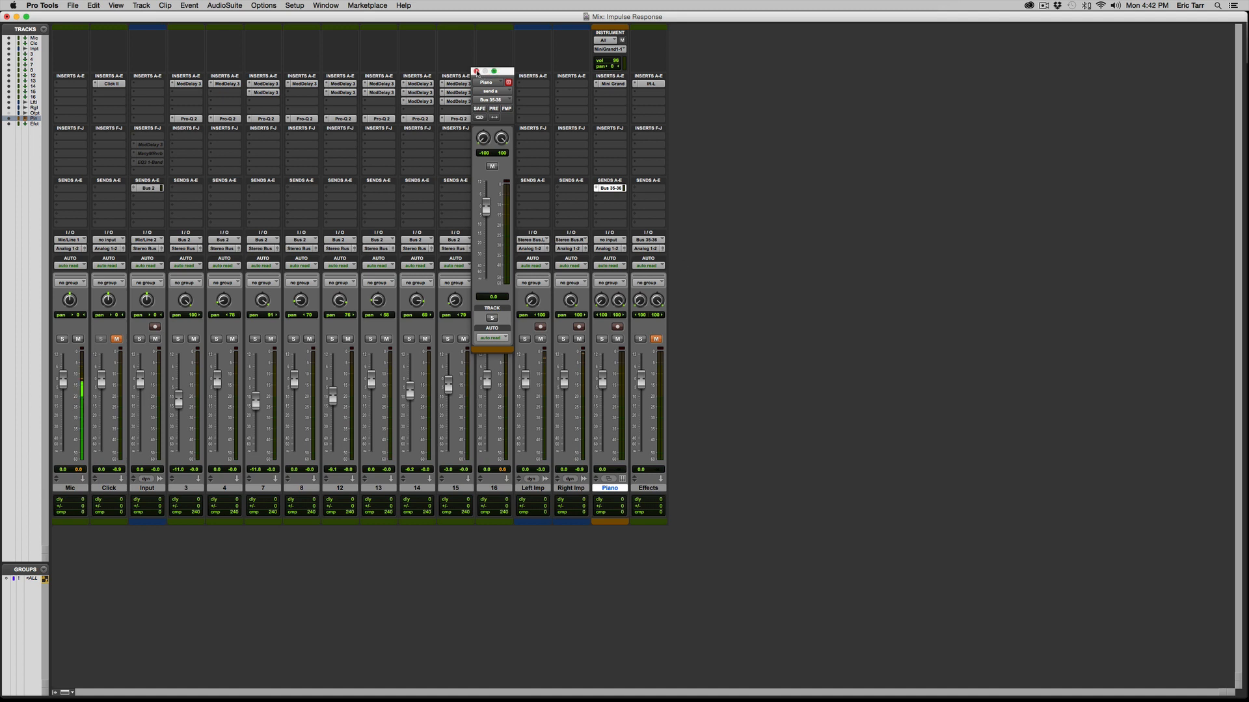
click(477, 72)
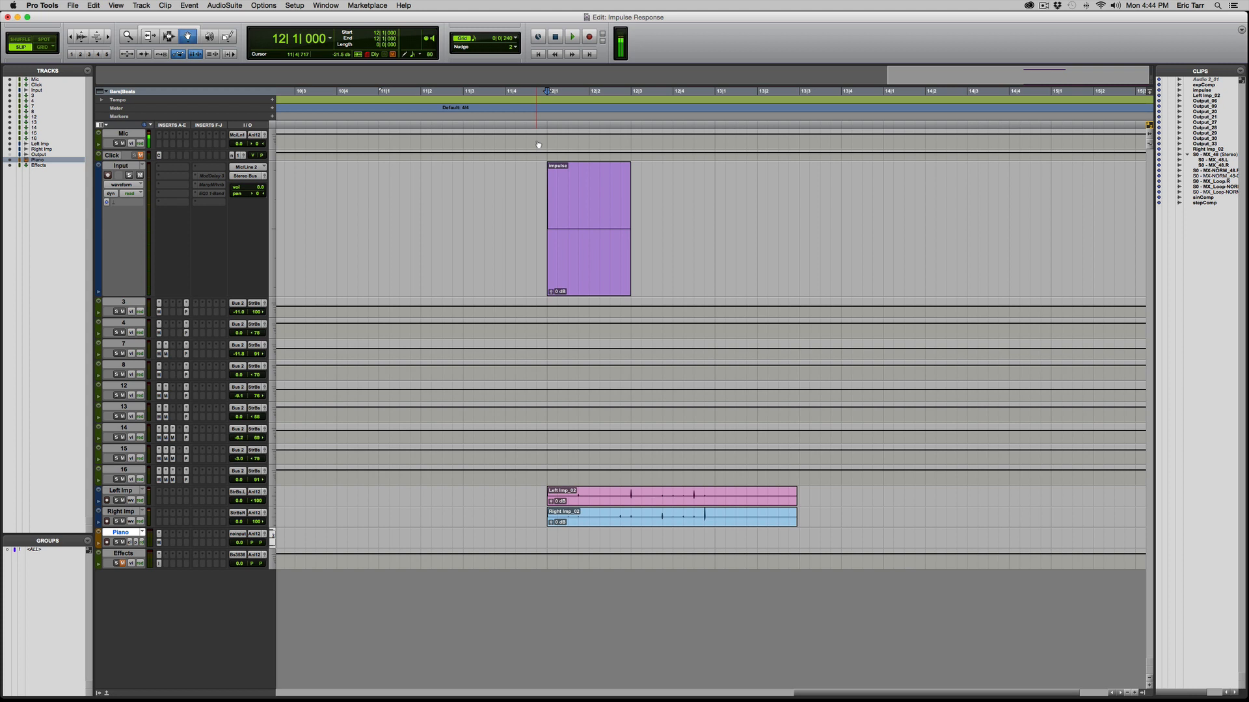
Step: Record a piano take after the impulse clips, creating Piano-01, and zoom out to show it
click(573, 37)
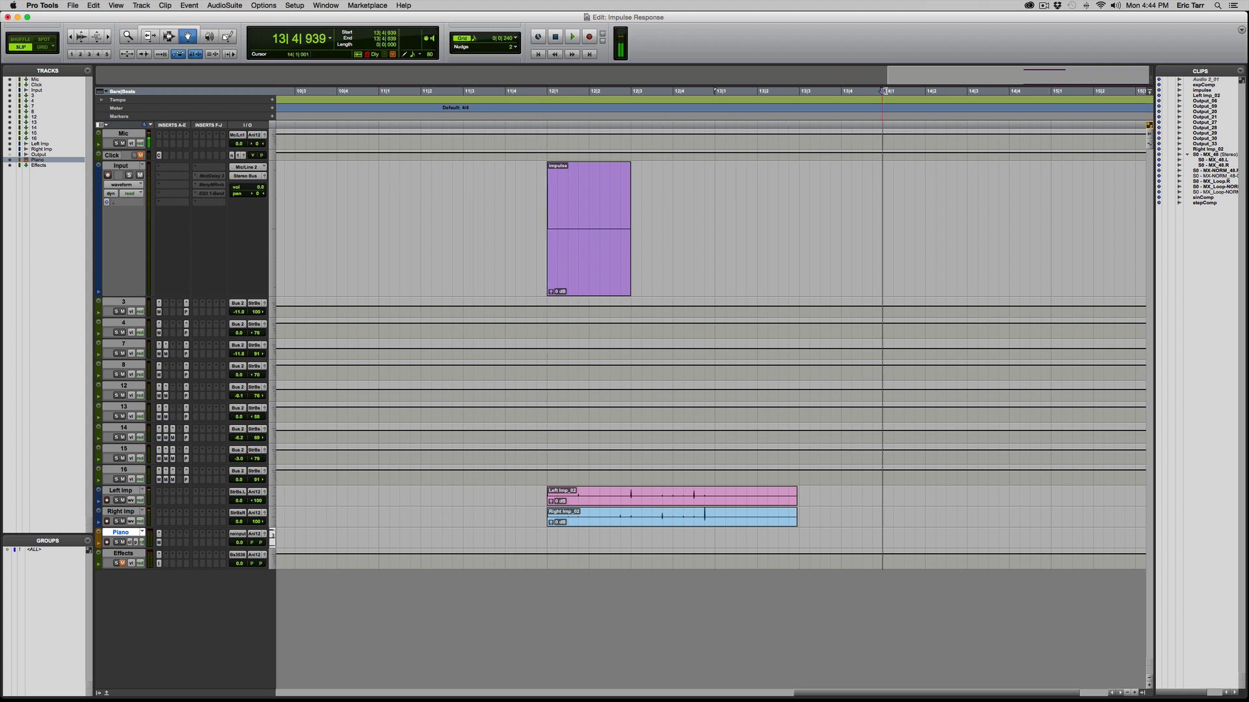
click(282, 108)
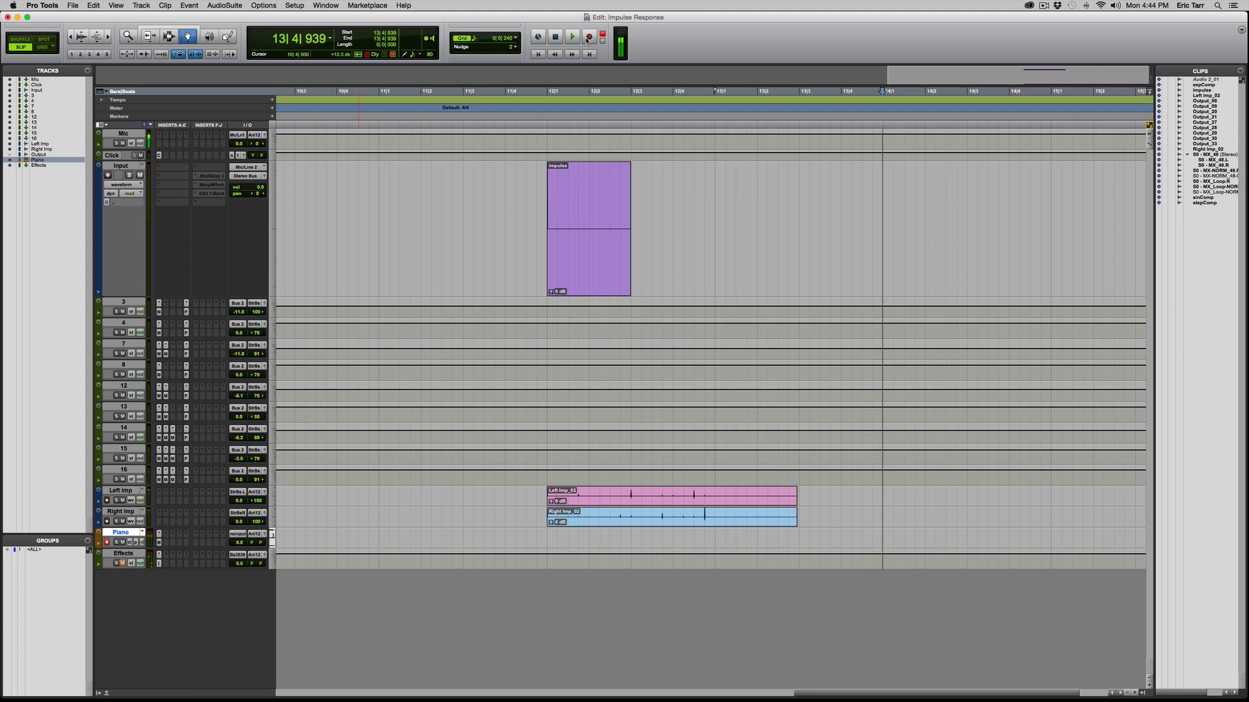
click(588, 37)
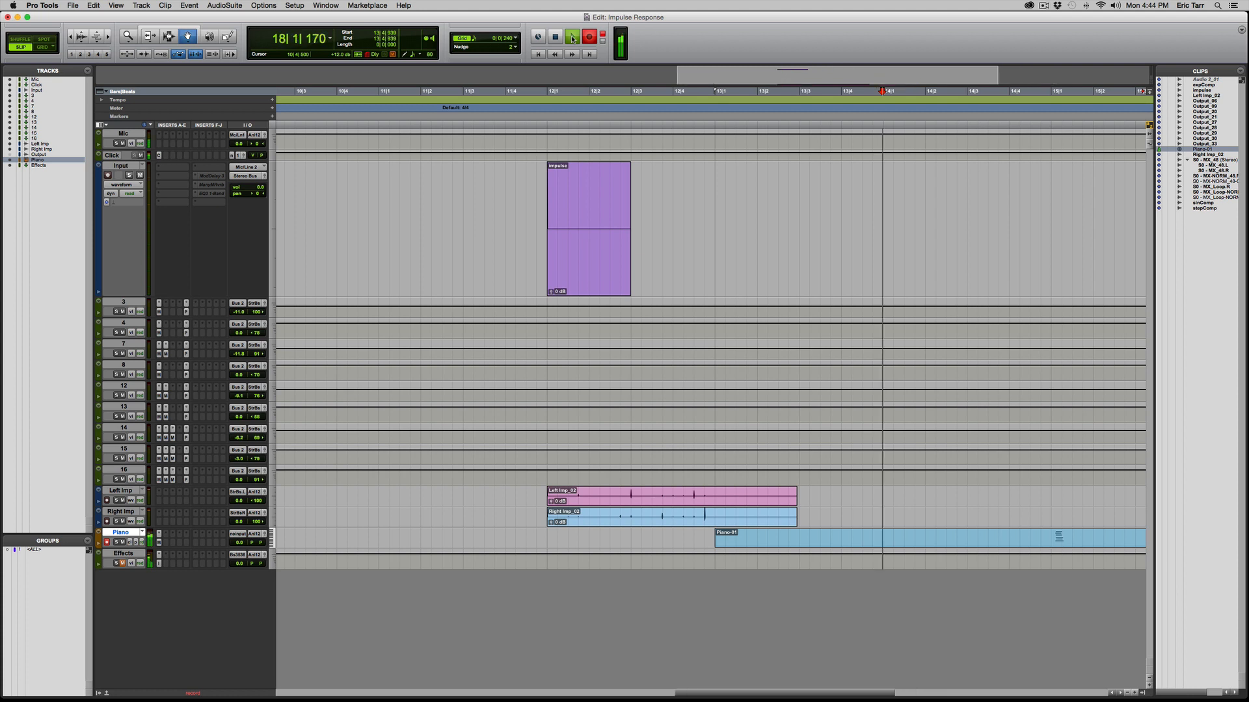
click(555, 37)
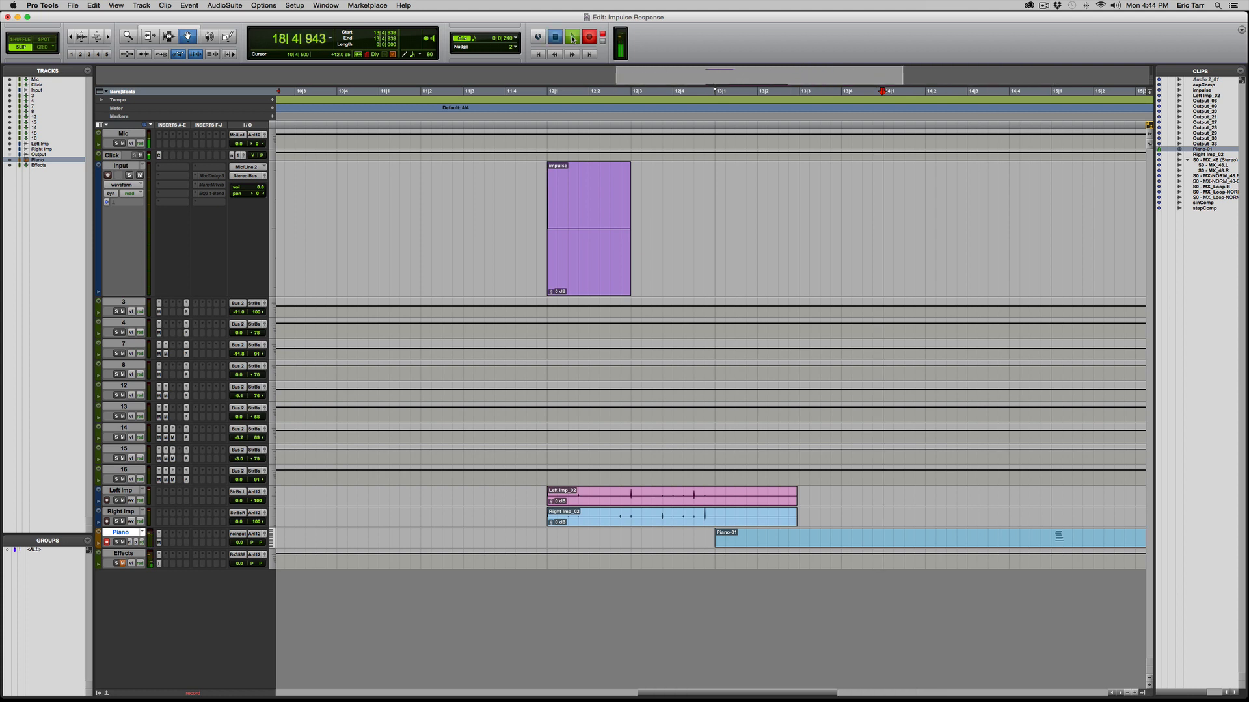
click(572, 36)
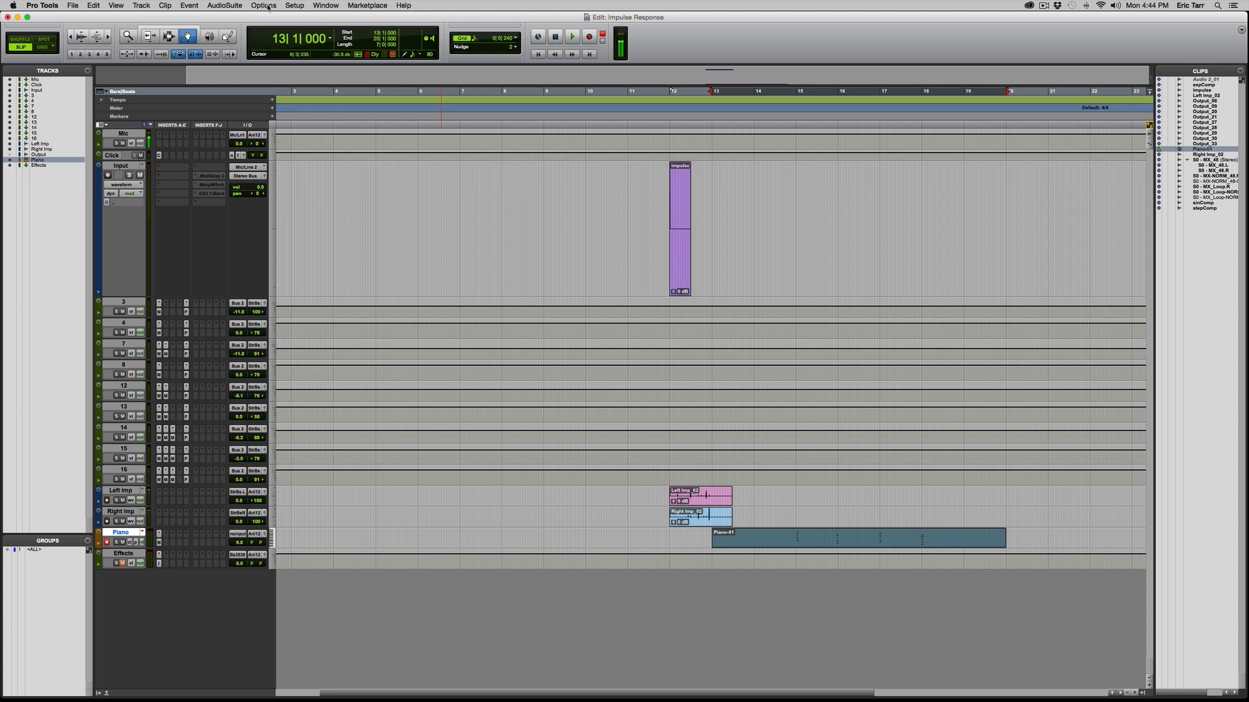
Step: Look at the Event Operations Quantize grid values, then bring the Mix window back
click(166, 6)
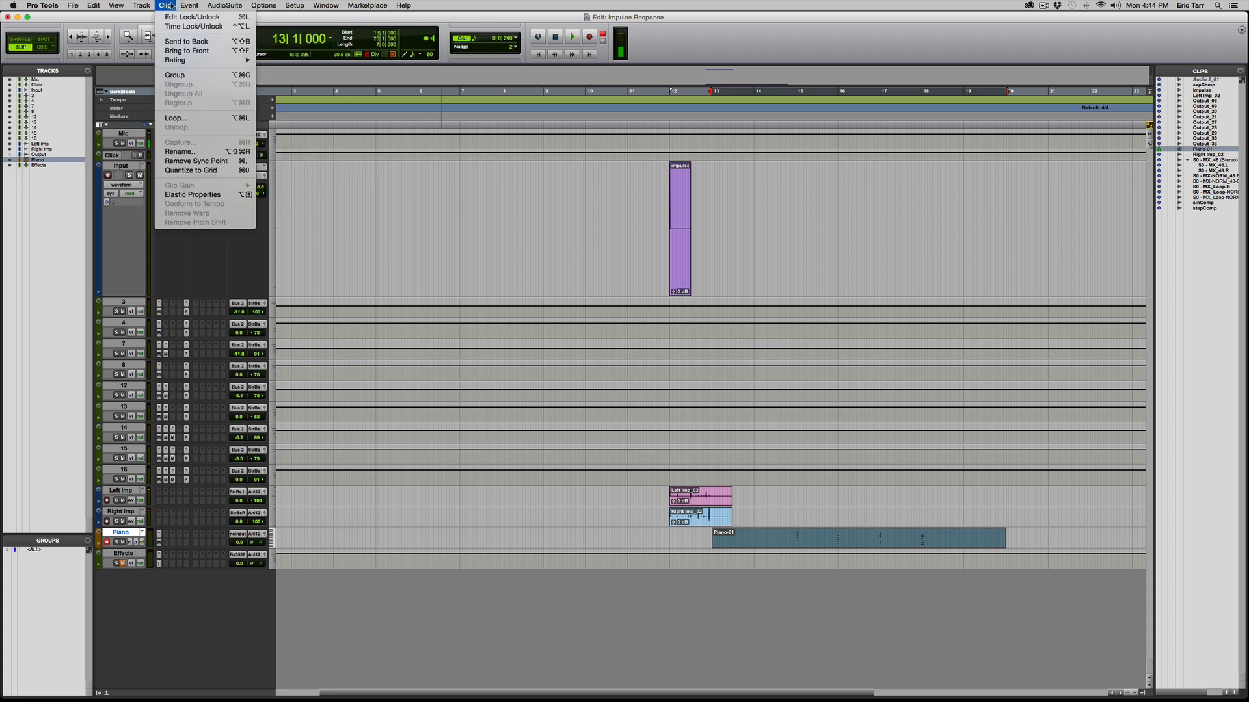
click(189, 5)
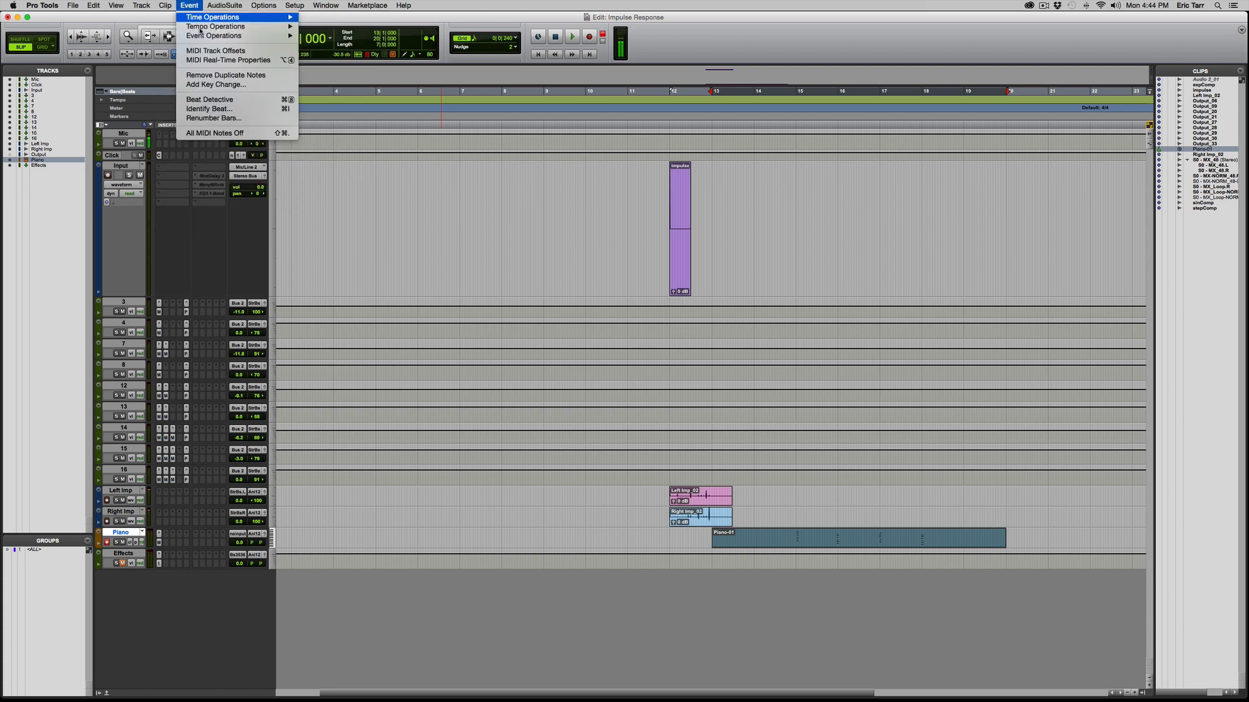
click(212, 35)
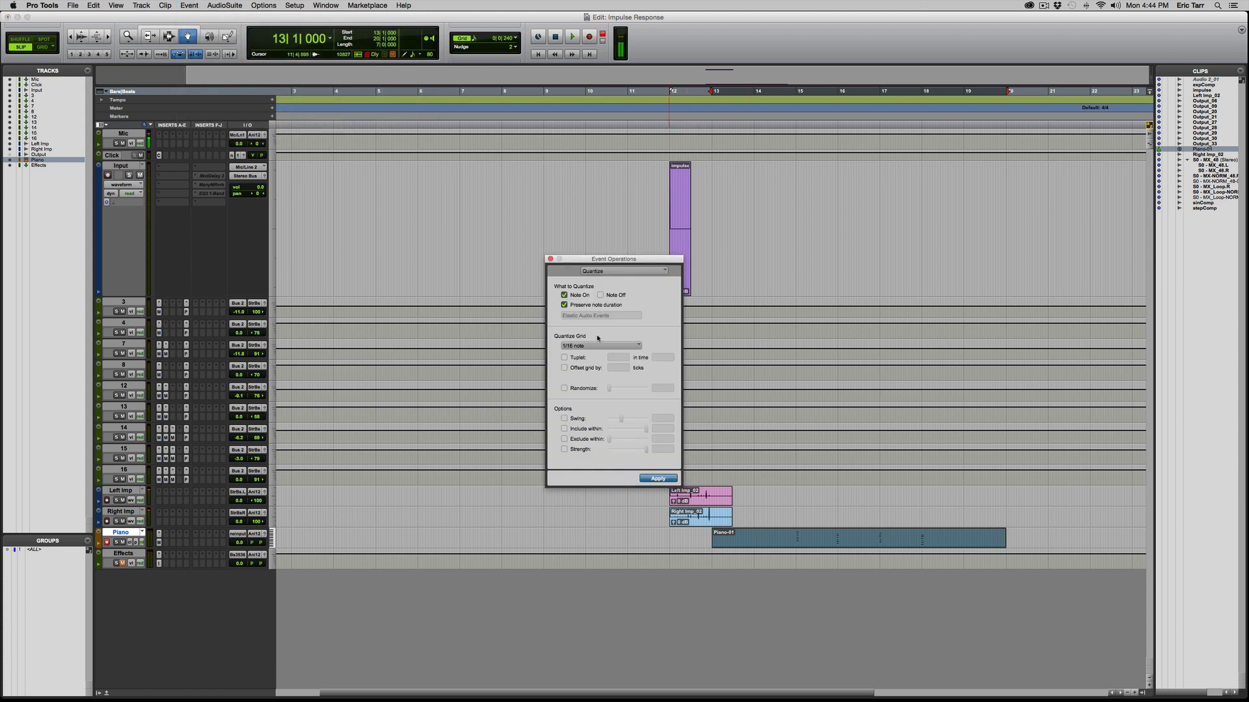
click(601, 346)
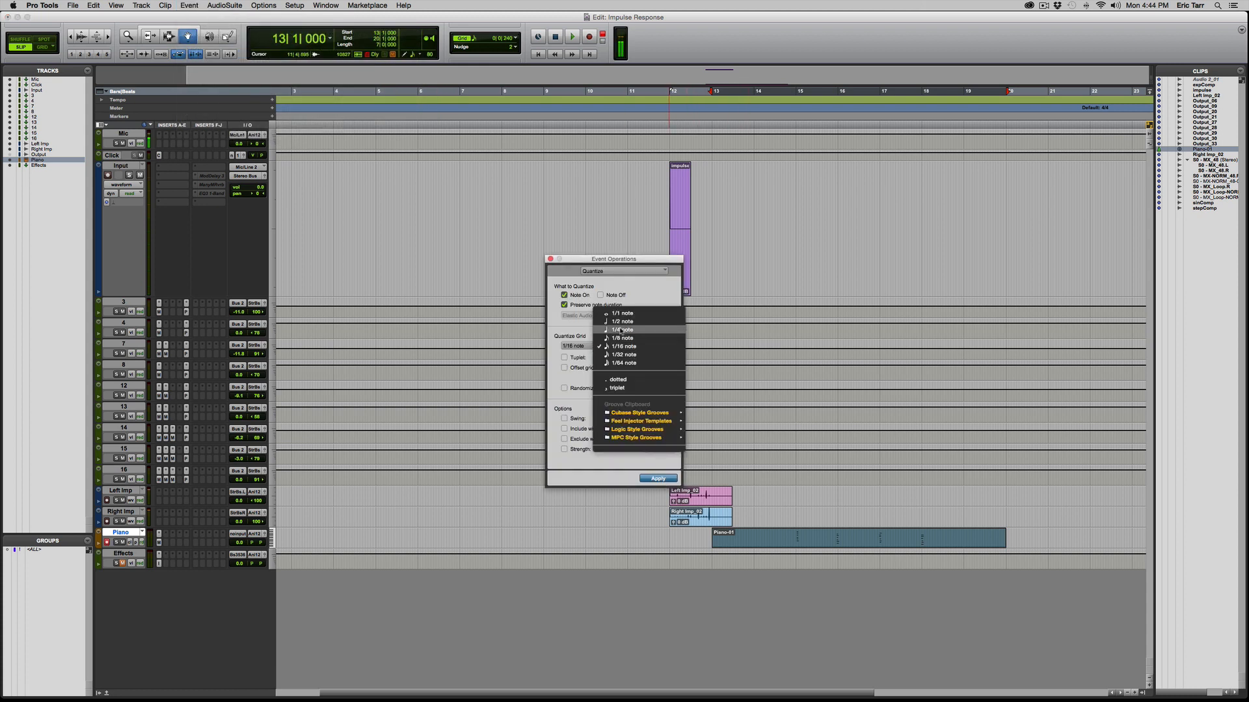
click(622, 329)
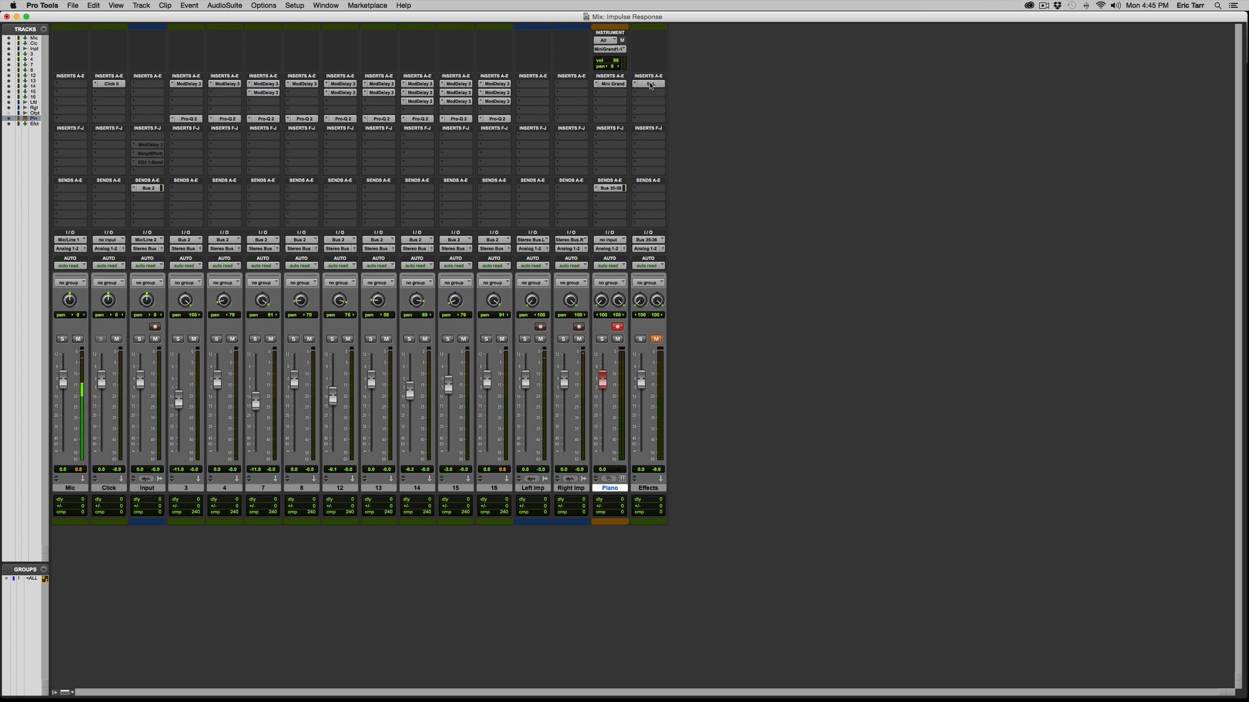
Step: Open the IR-L reverb on the Effects aux and confirm it is loaded as multi-mono
click(648, 84)
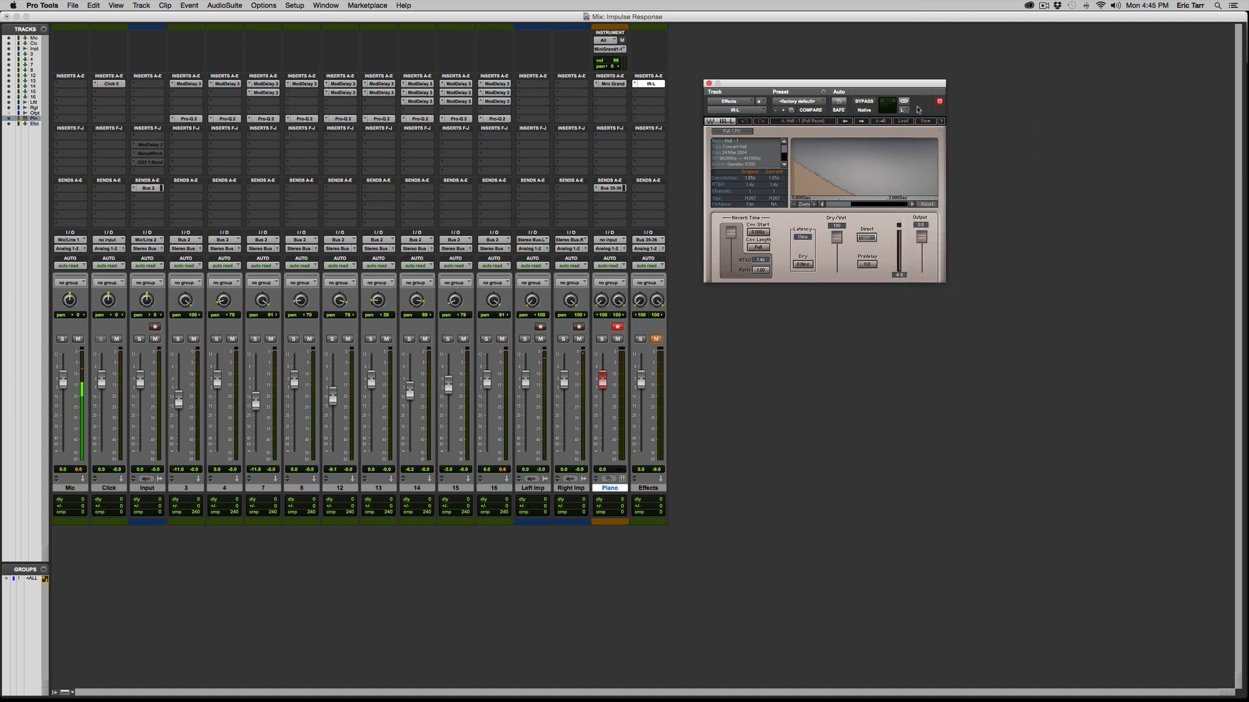
click(733, 109)
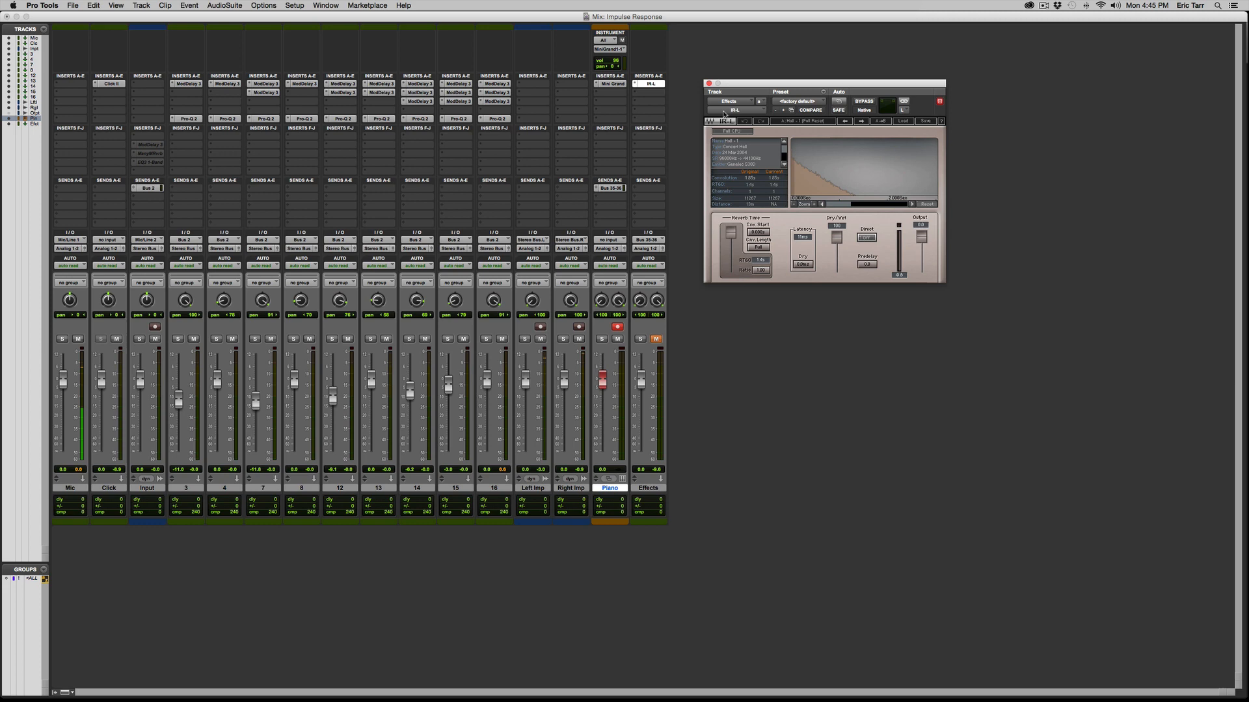
mouse_move(732, 109)
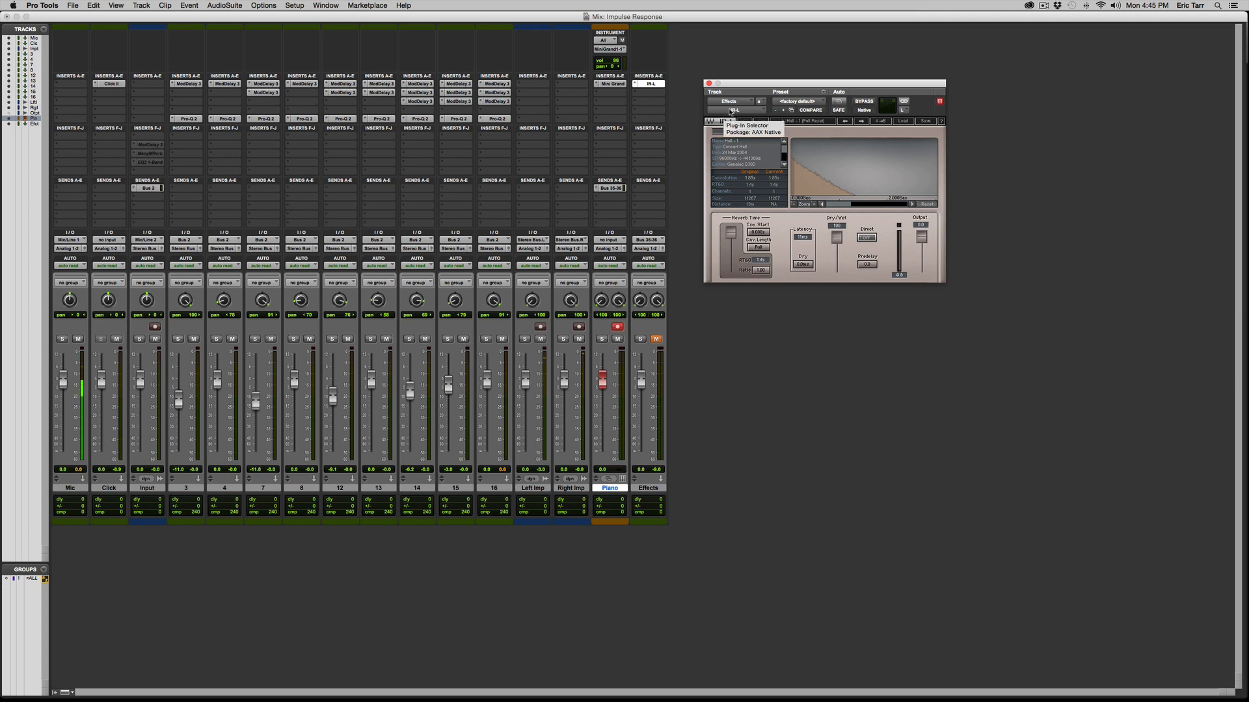
click(732, 109)
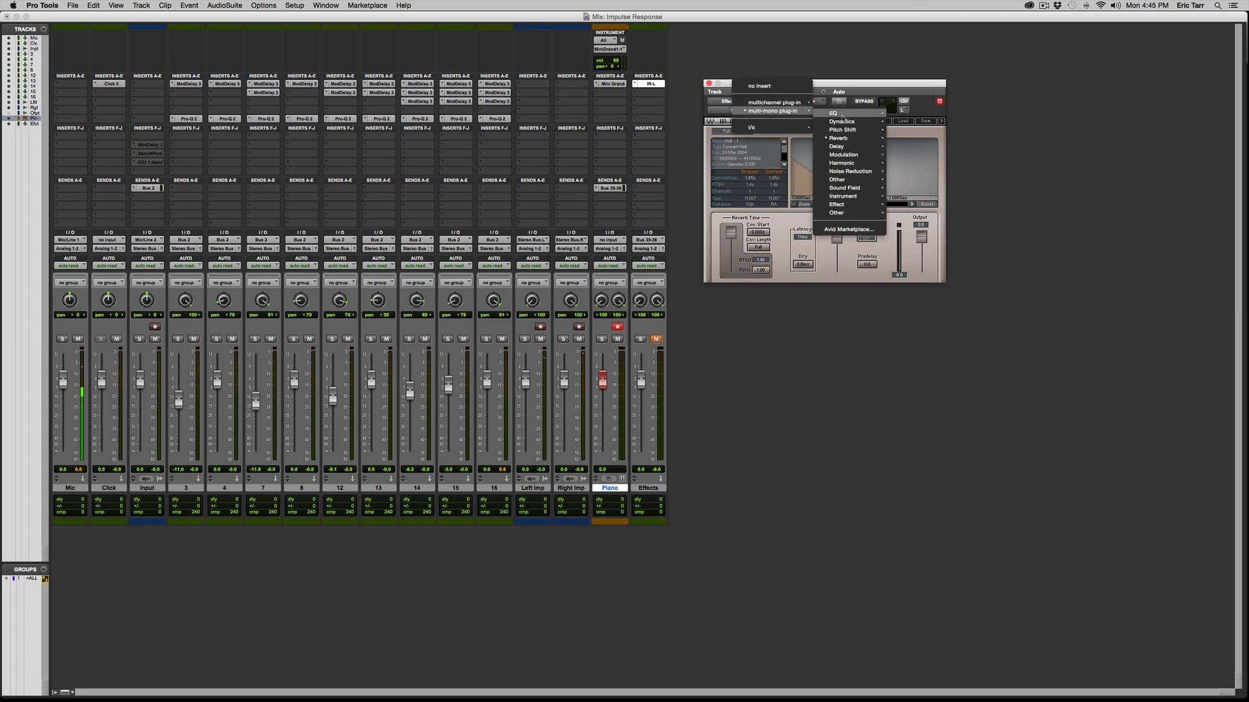
mouse_move(864, 139)
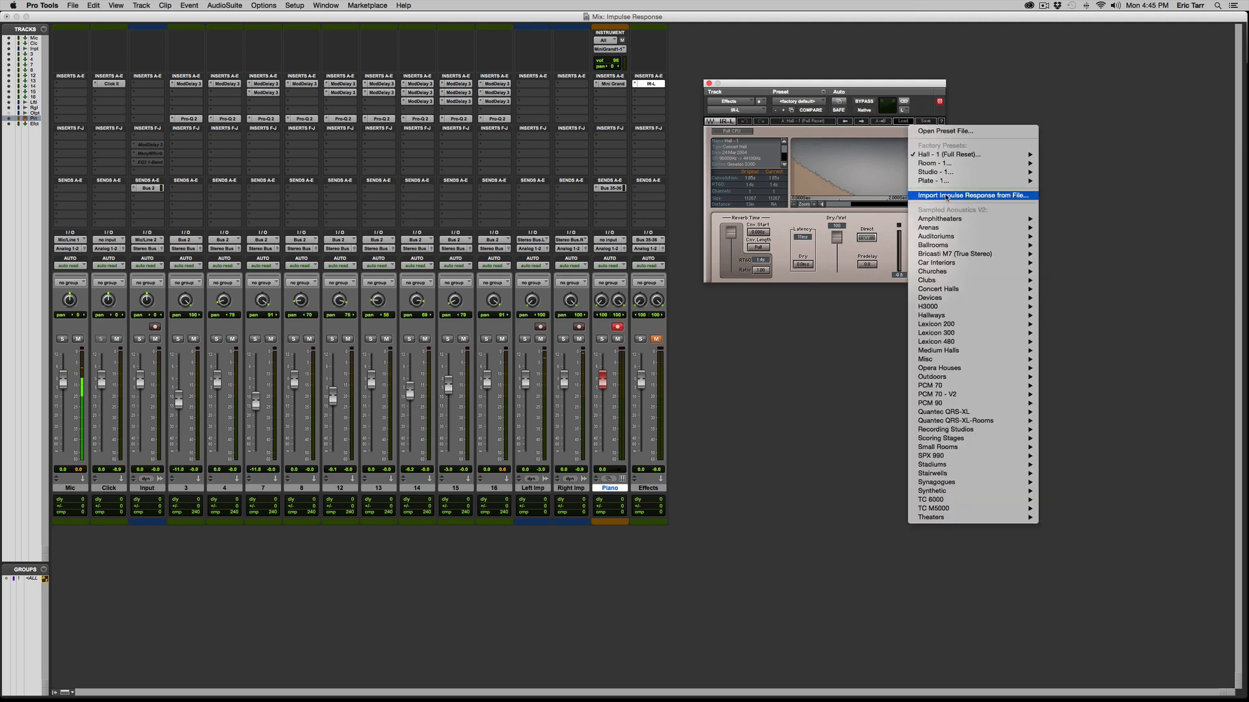
Step: Import the Left Imp file from CompDemo > Audio Files as the IR-L impulse response
click(968, 195)
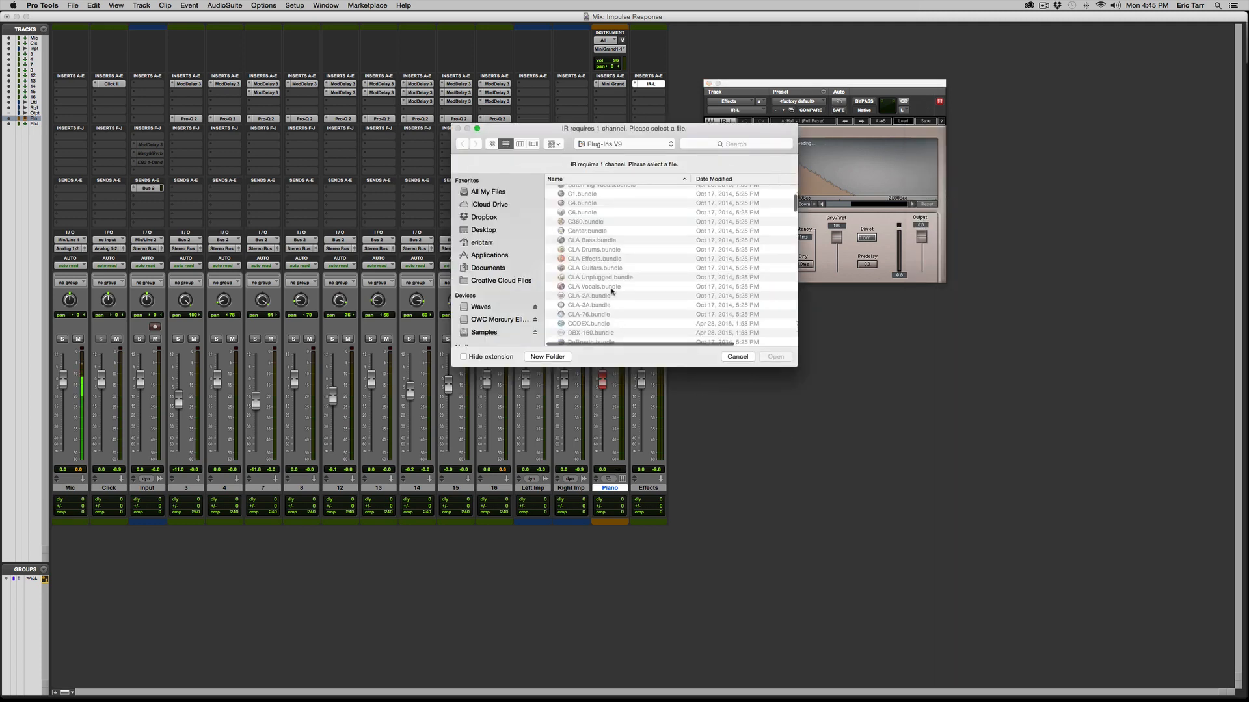
click(500, 320)
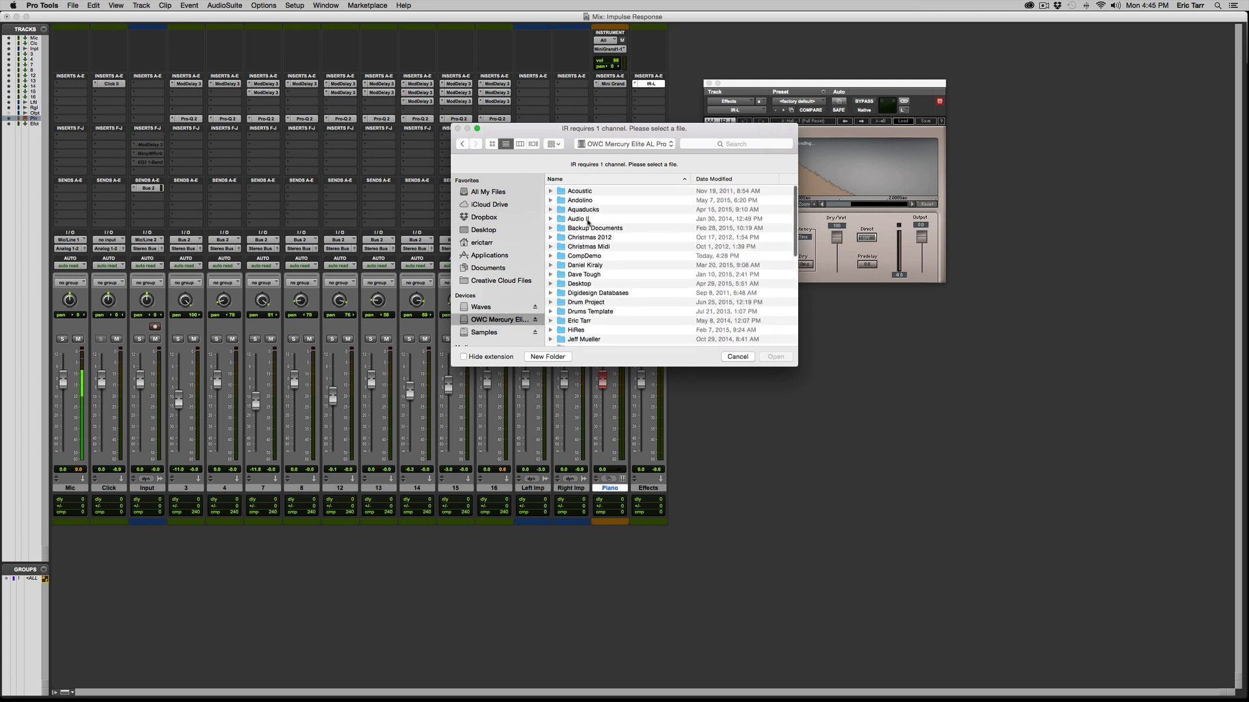
double_click(584, 256)
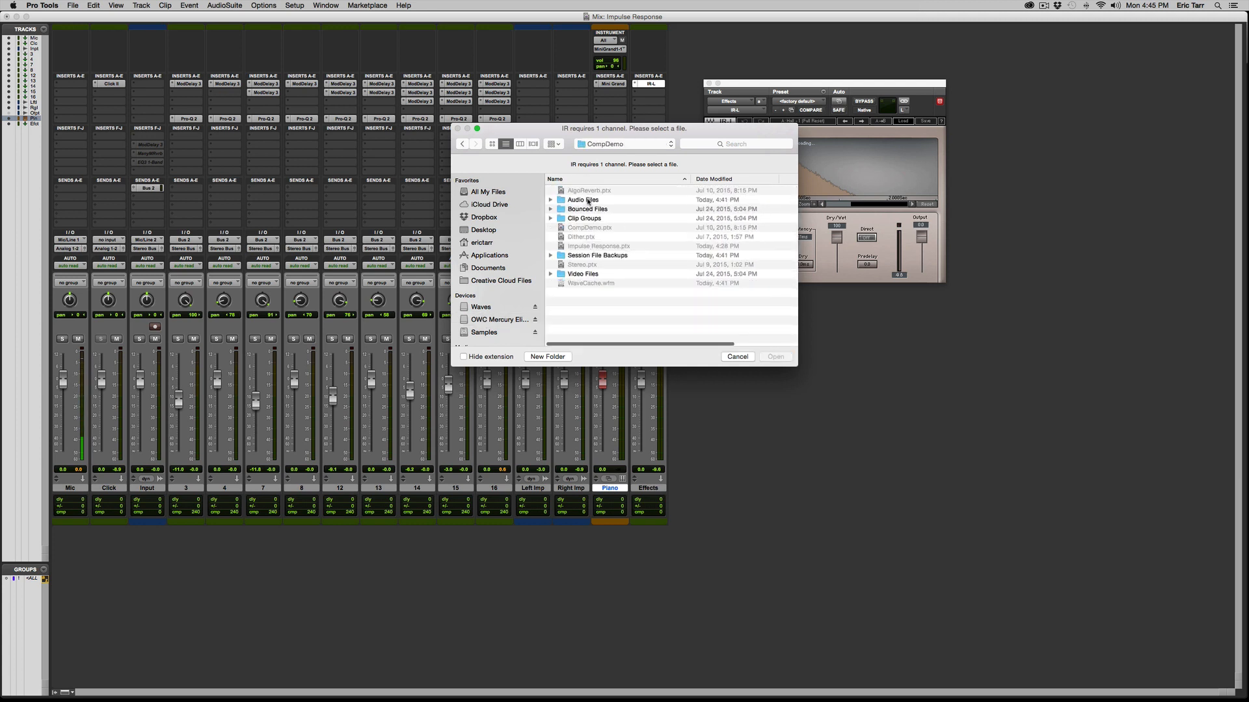
double_click(582, 201)
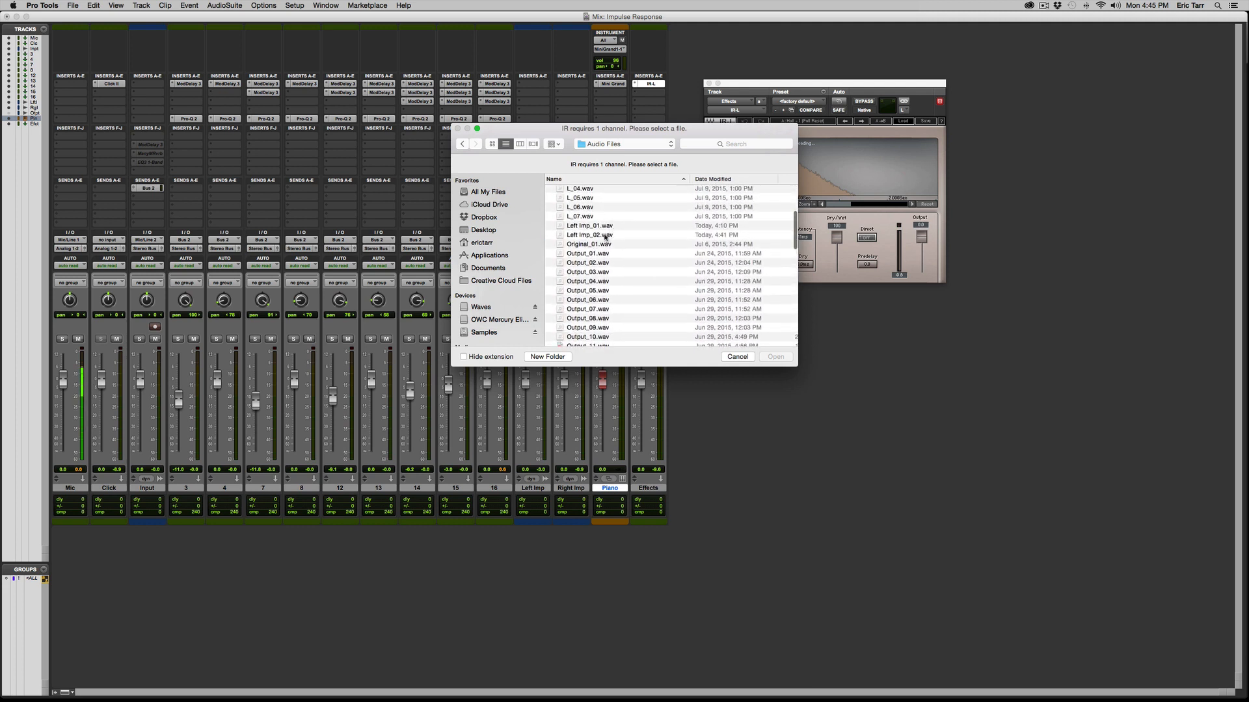
click(773, 357)
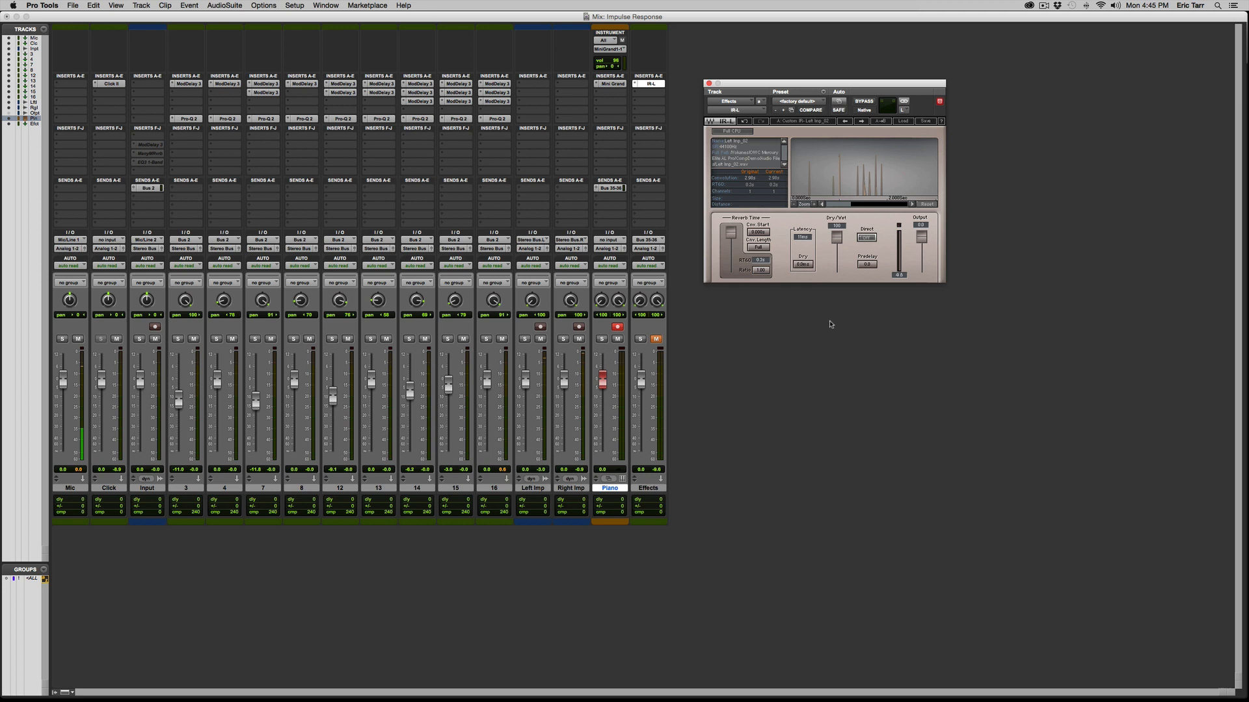
Step: Switch the IR-L channel selector to the Right channel
click(901, 109)
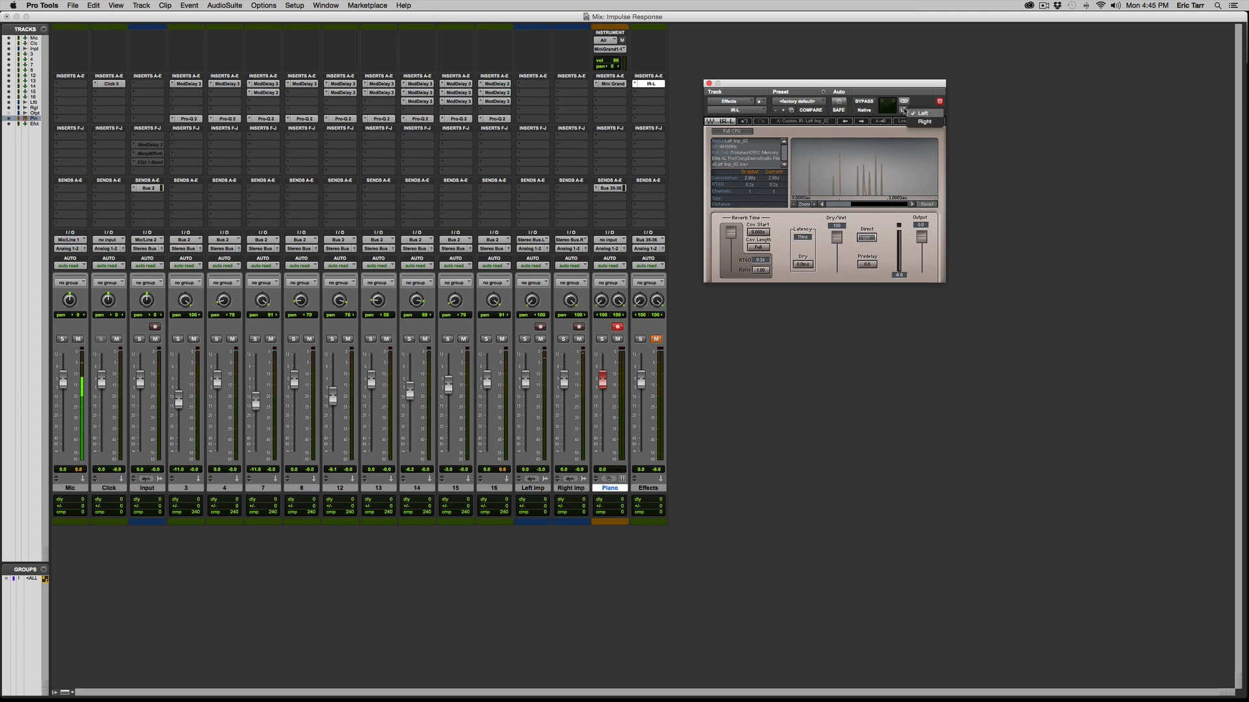
click(924, 121)
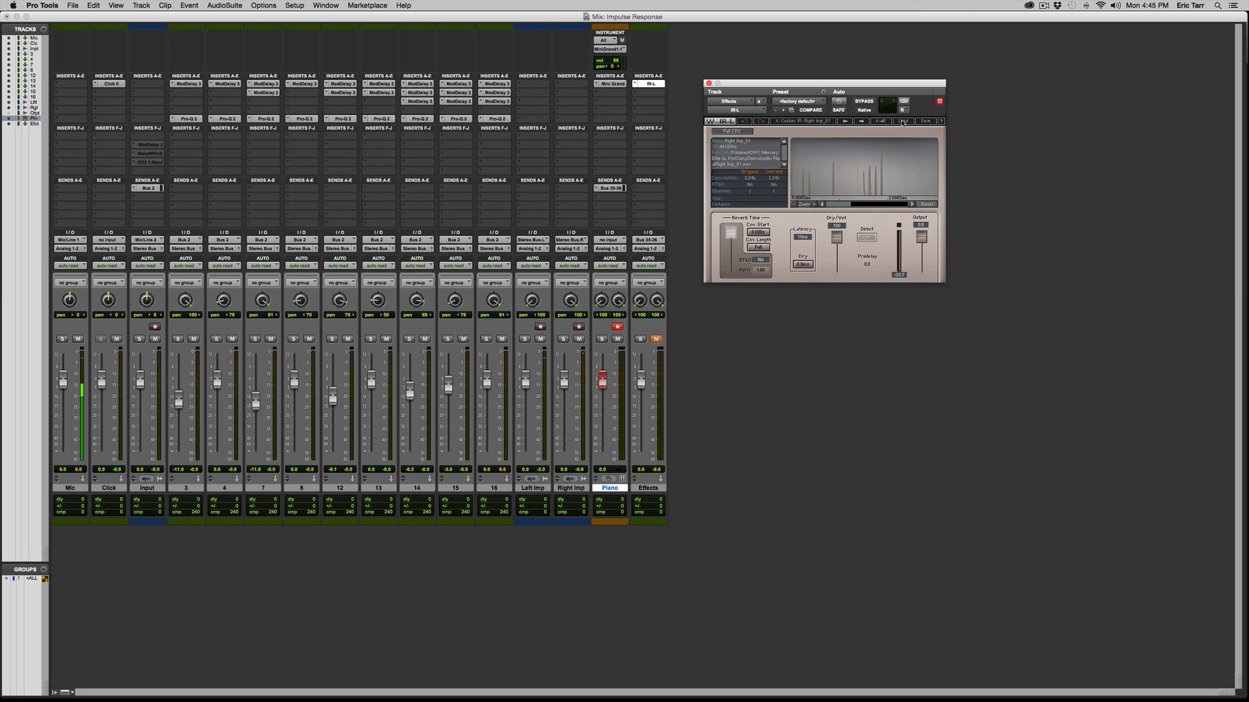
Step: Import the Right Imp file from CompDemo > Audio Files into the reverb's right channel
click(904, 121)
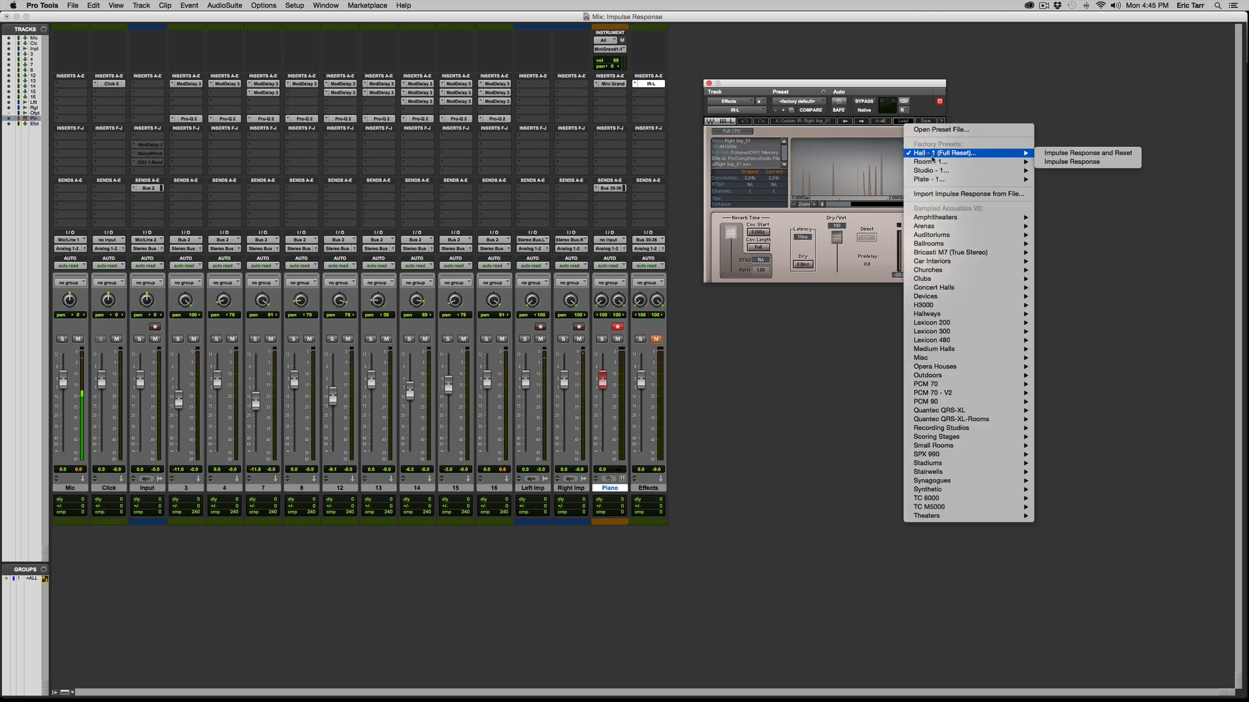
click(968, 194)
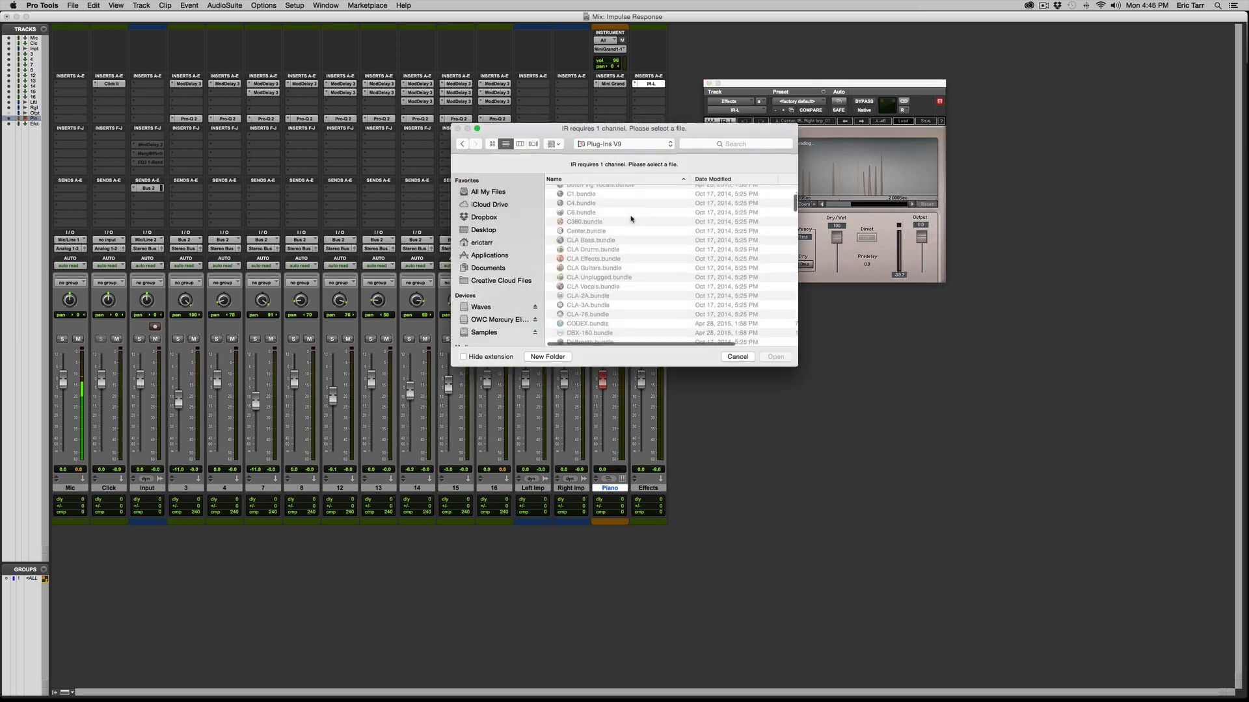
click(499, 320)
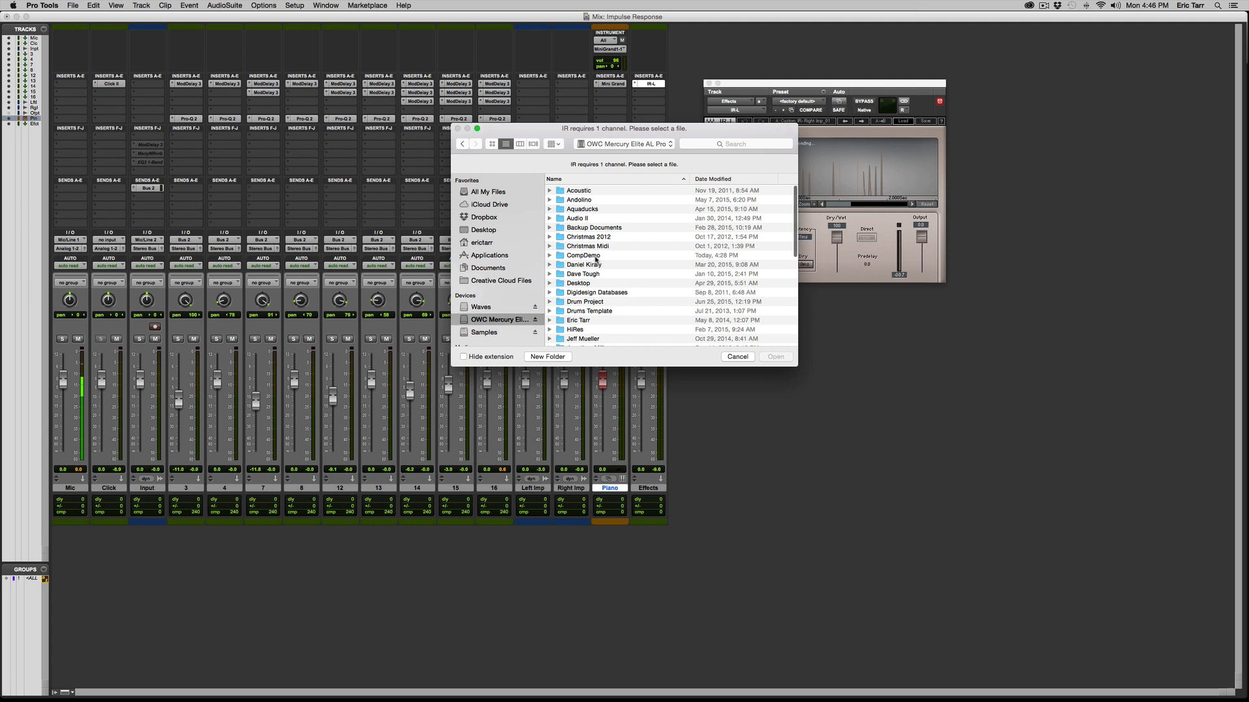
double_click(582, 255)
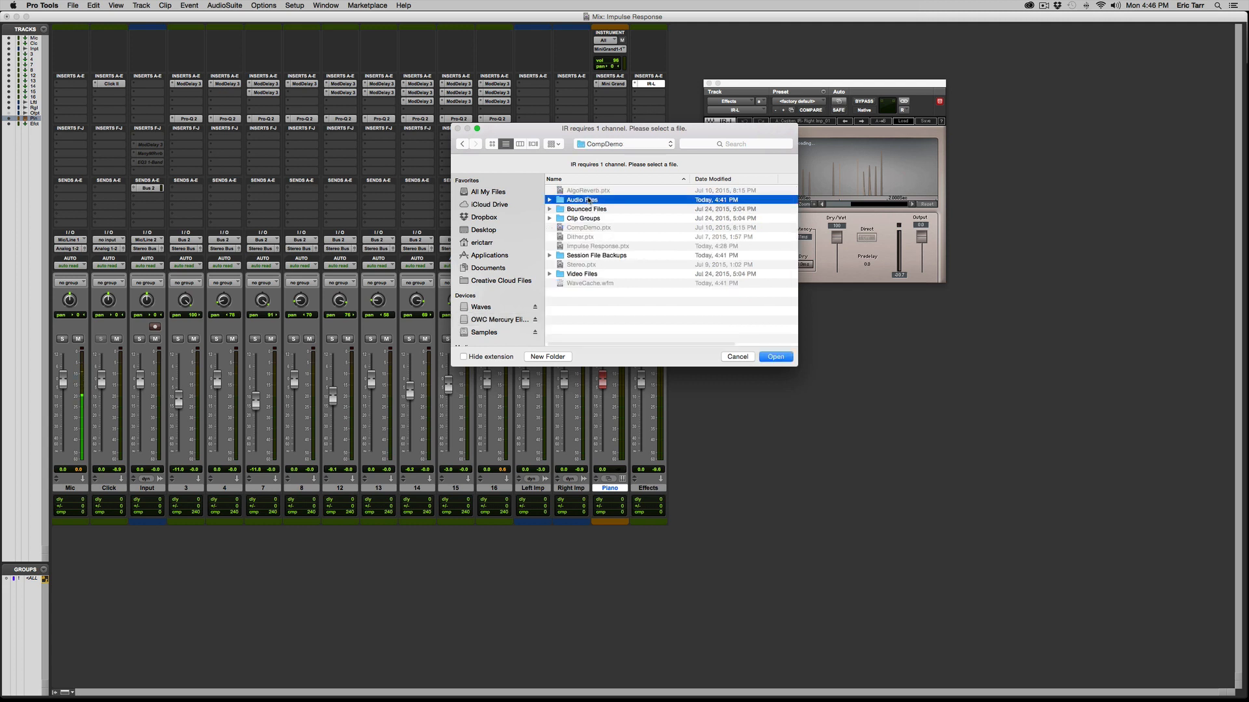
double_click(583, 201)
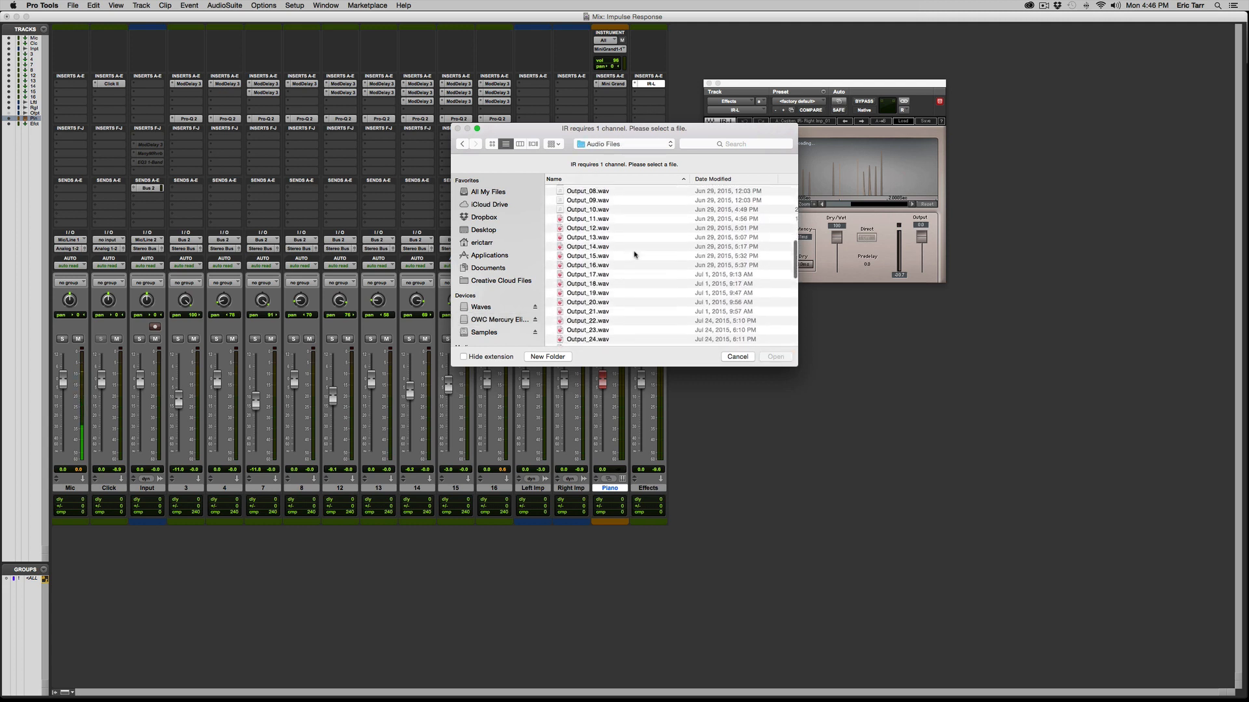
scroll(down, 3)
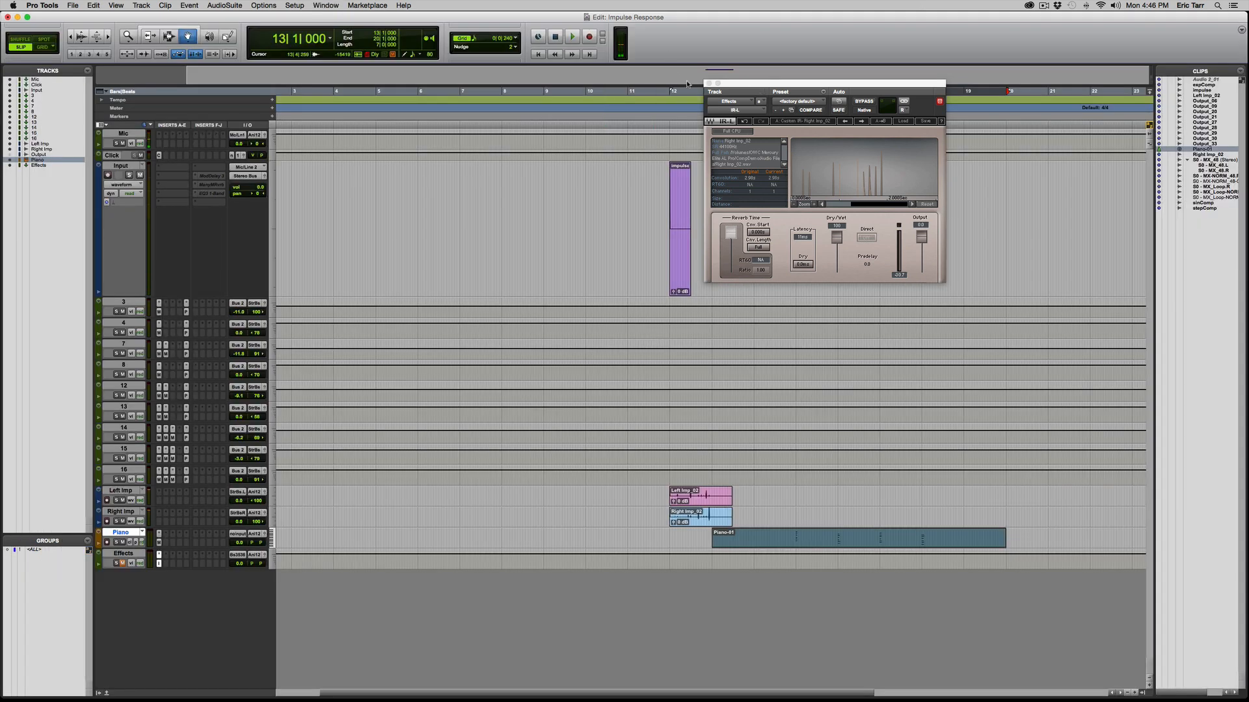
Step: Move the IR-L window aside and play the piano back through the Effects reverb
drag(825, 83, 548, 120)
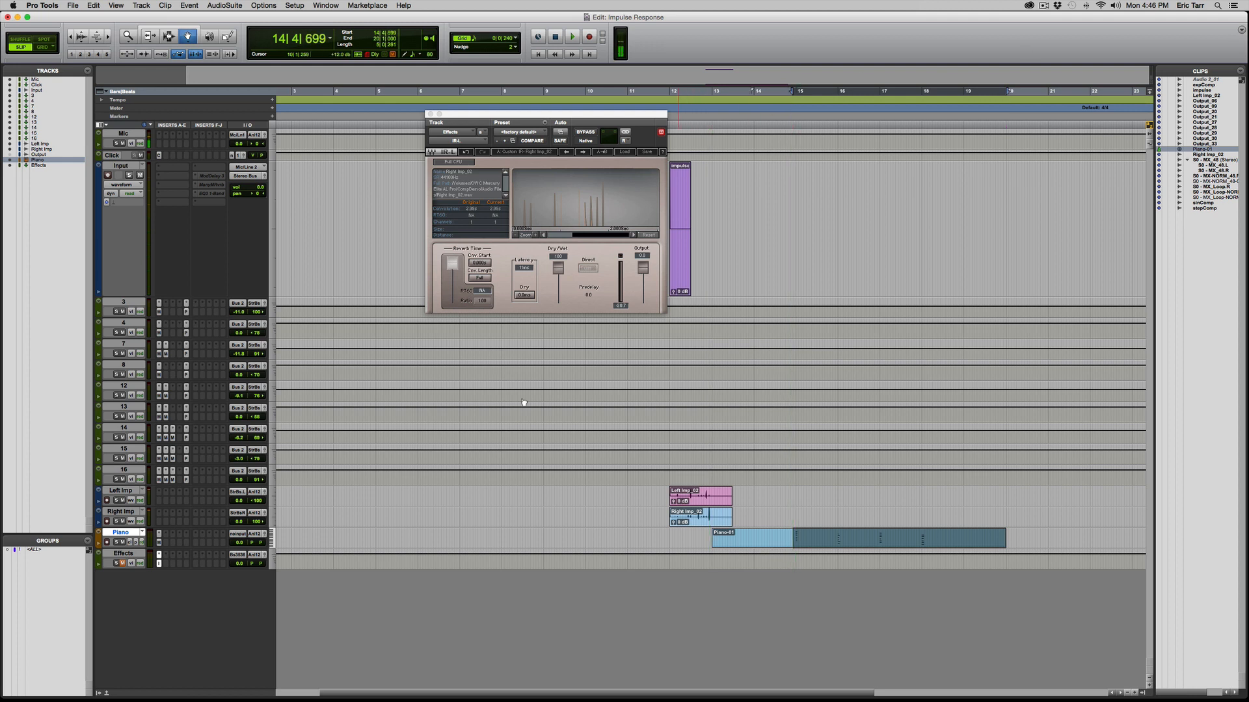
click(571, 37)
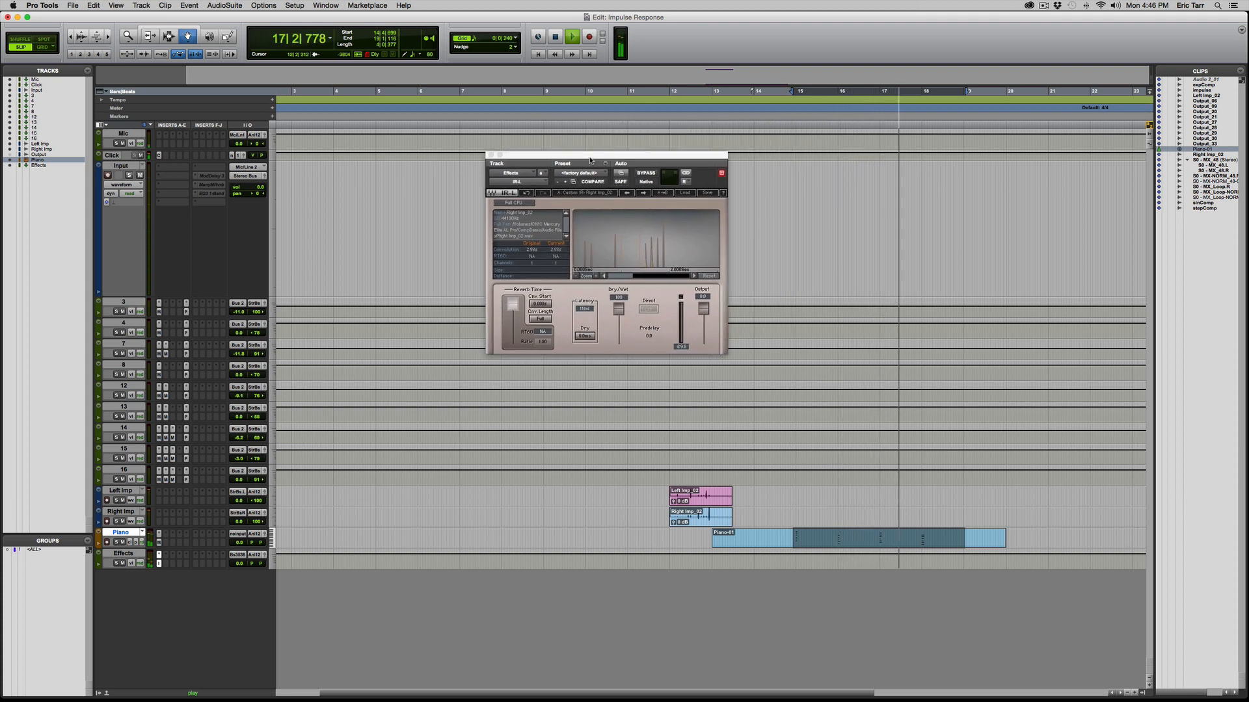
drag(605, 155, 599, 168)
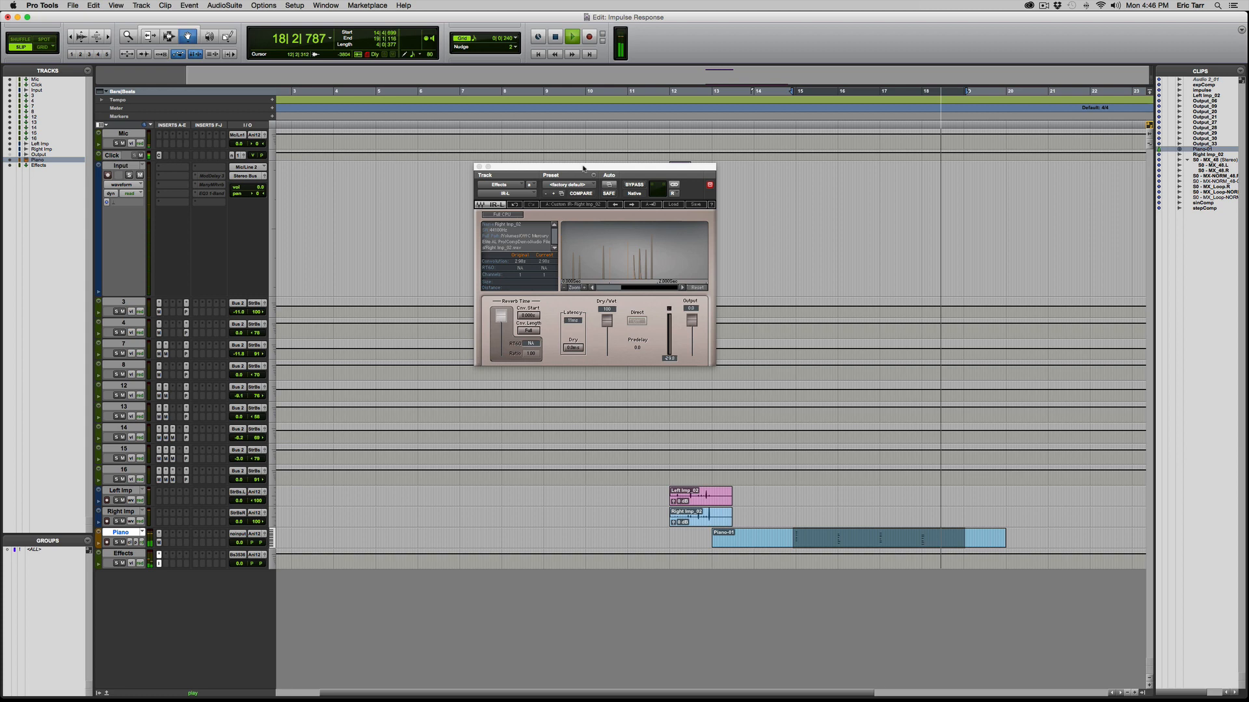